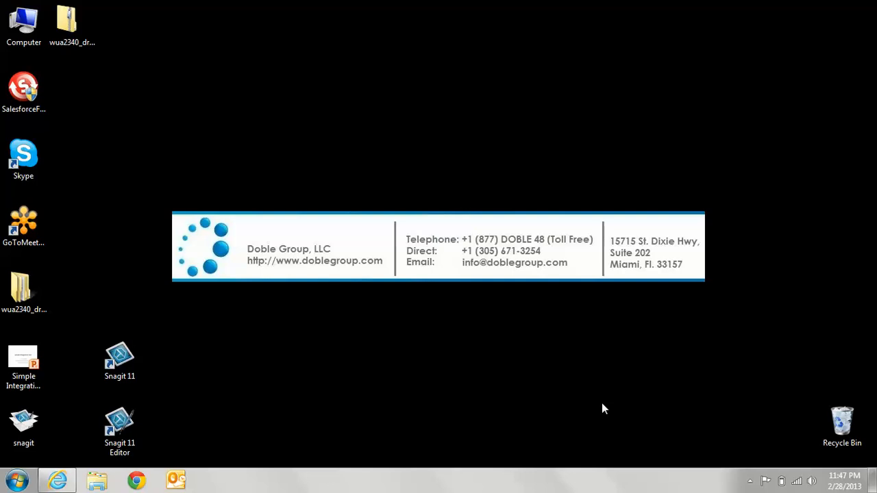
mouse_move(557, 317)
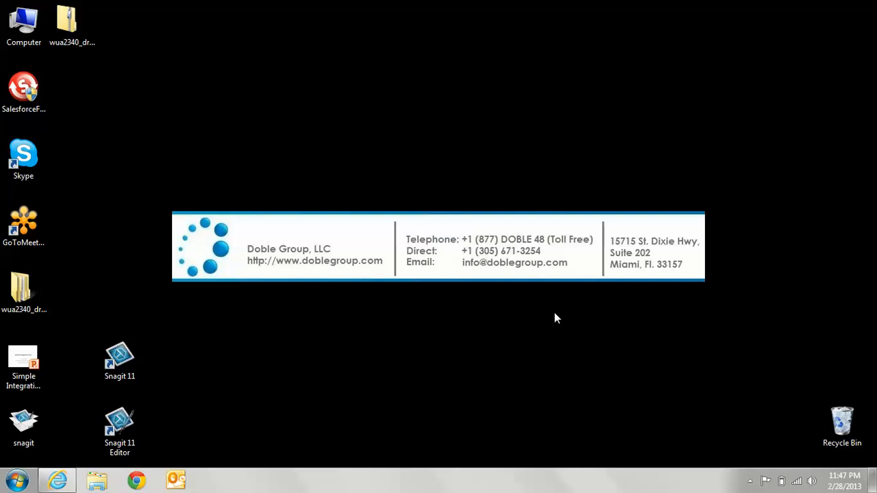
mouse_move(154, 296)
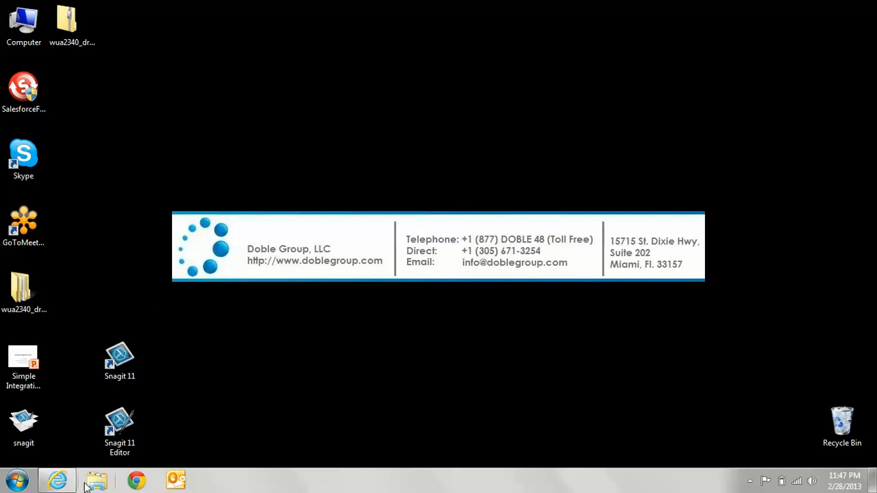
In the Salesforce browser, navigate from the user menu to Setup > Desktop Integration > Salesforce for Outlook.
click(57, 480)
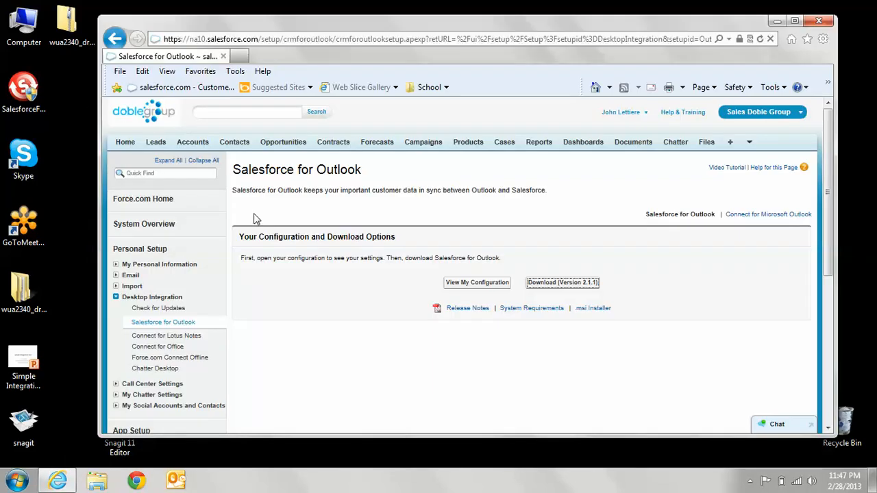
mouse_move(125, 142)
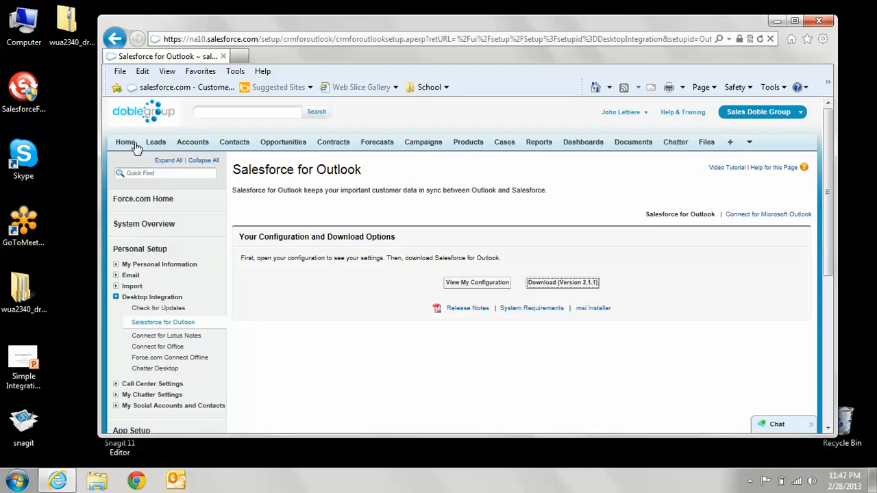
mouse_move(125, 142)
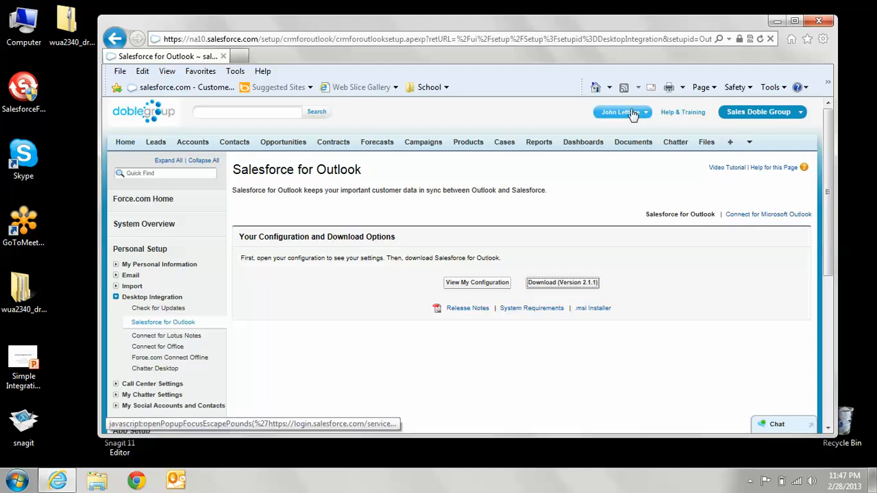
mouse_move(621, 112)
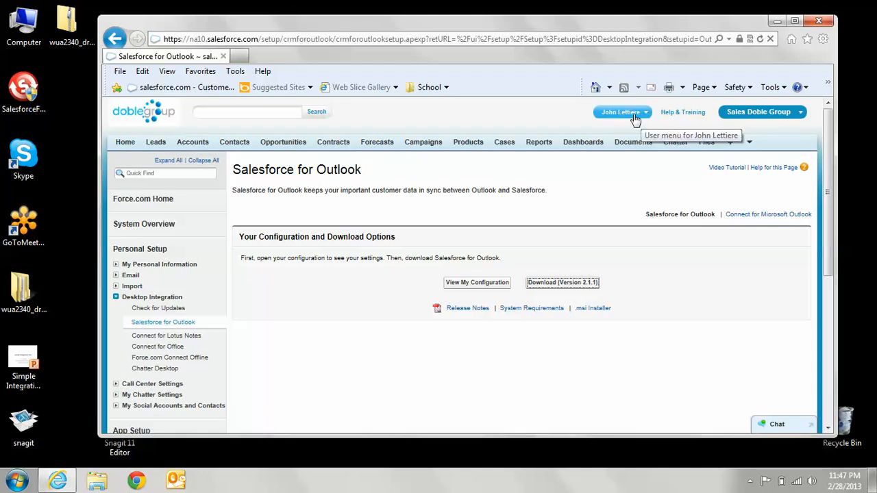
click(620, 112)
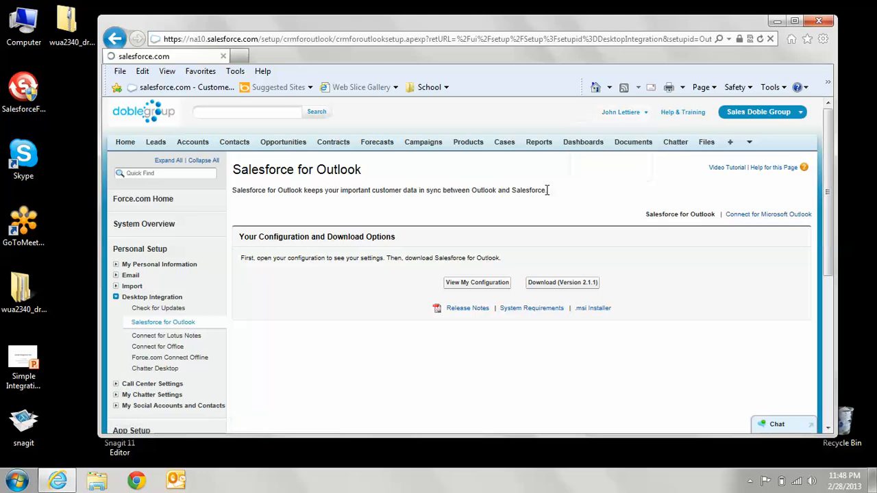
click(142, 199)
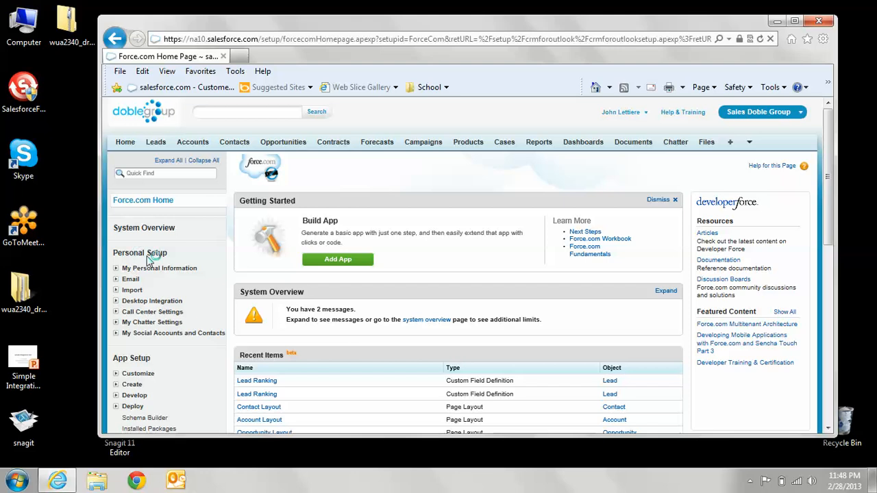
mouse_move(122, 304)
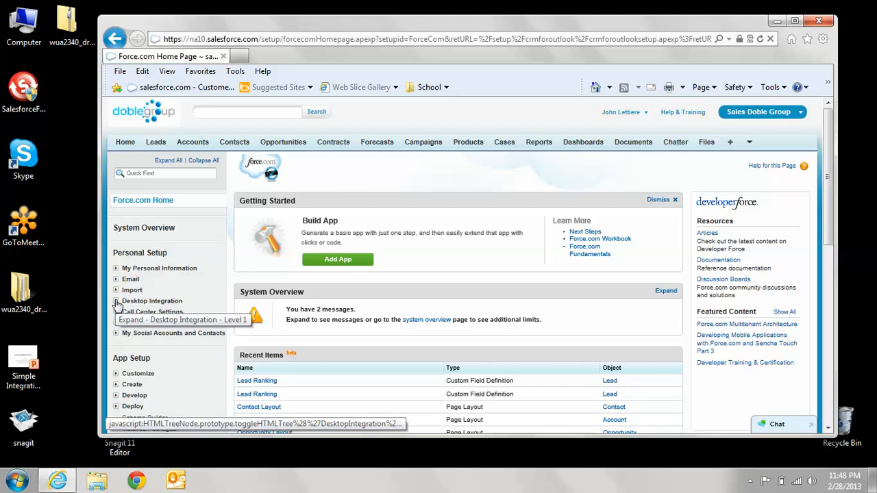
click(116, 300)
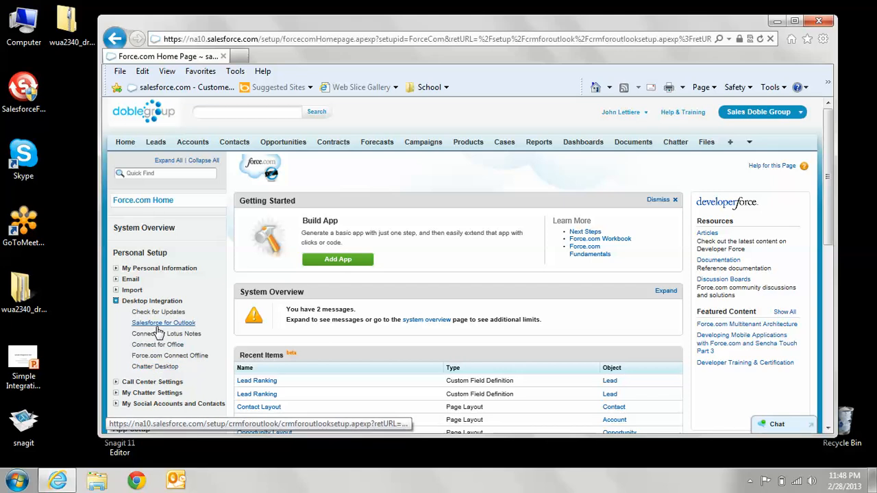
click(163, 322)
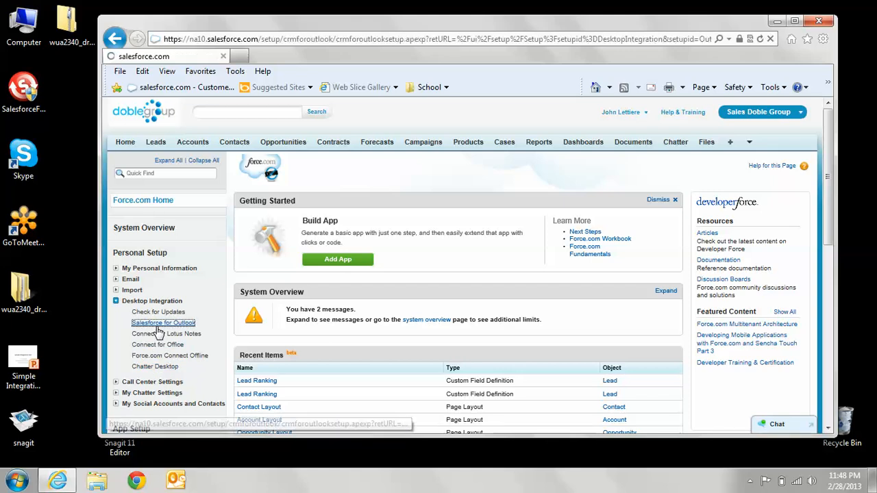
Load the Salesforce for Outlook page with View My Configuration and the version 2.1.1 download.
click(163, 323)
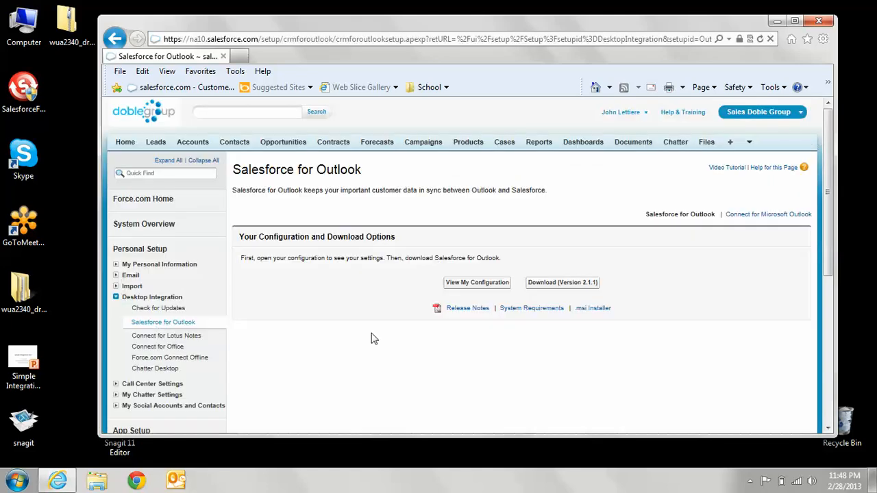
mouse_move(519, 283)
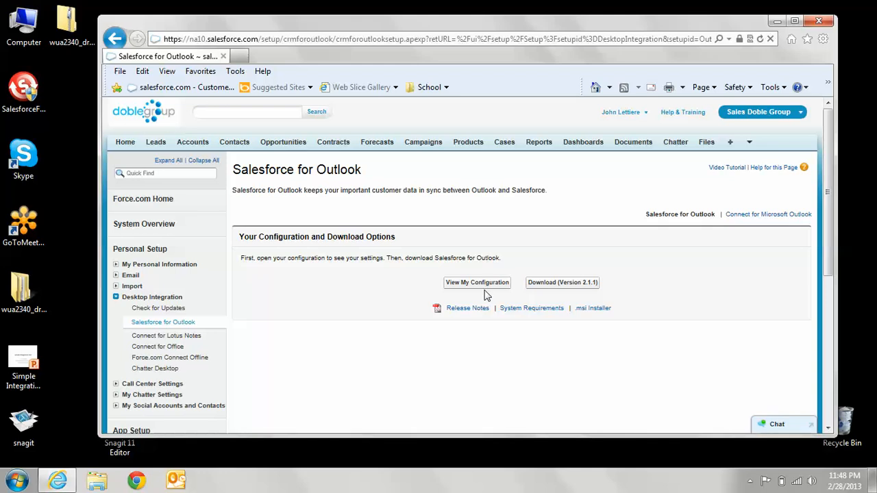
mouse_move(577, 294)
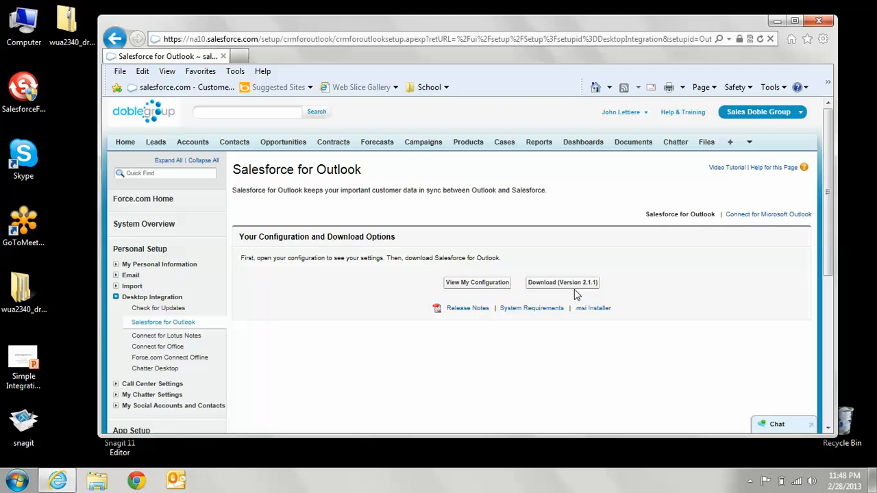
mouse_move(590, 293)
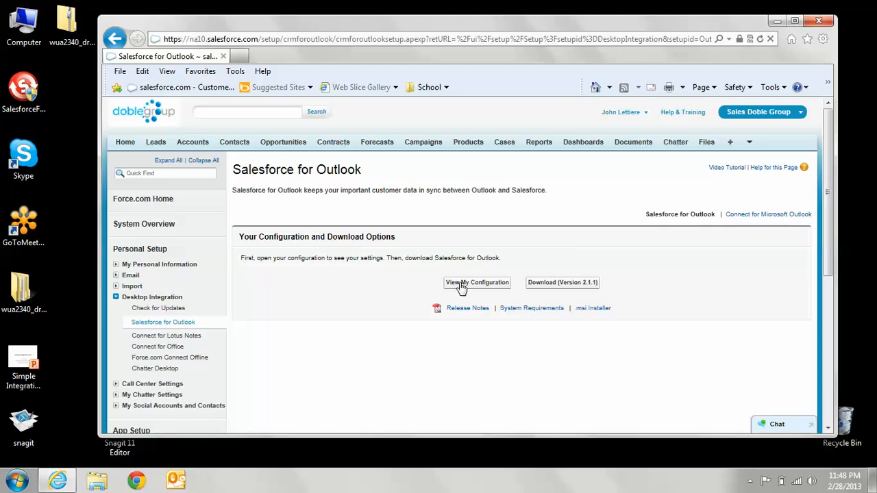
mouse_move(584, 284)
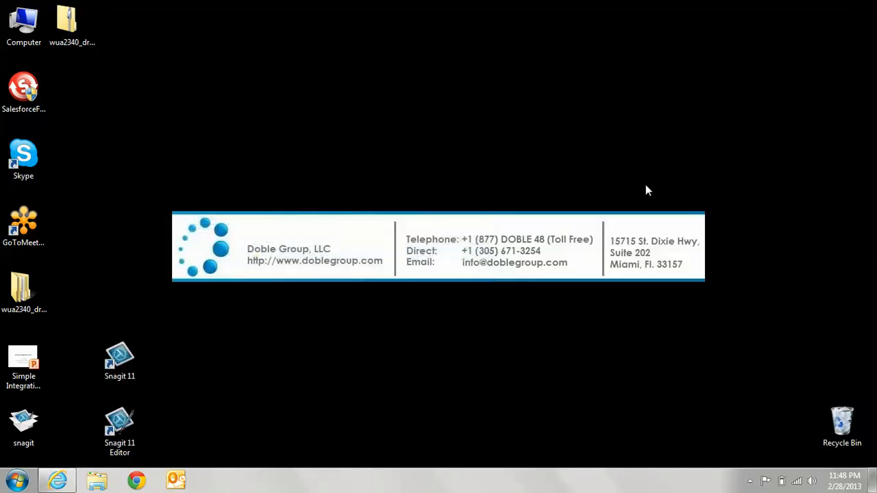
mouse_move(363, 408)
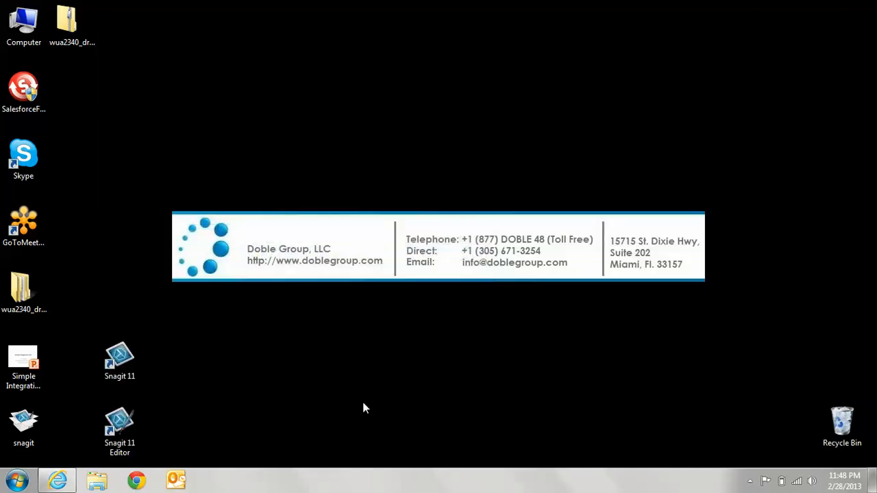
Launch the SalesforceForOutlook installer from its desktop icon.
click(23, 89)
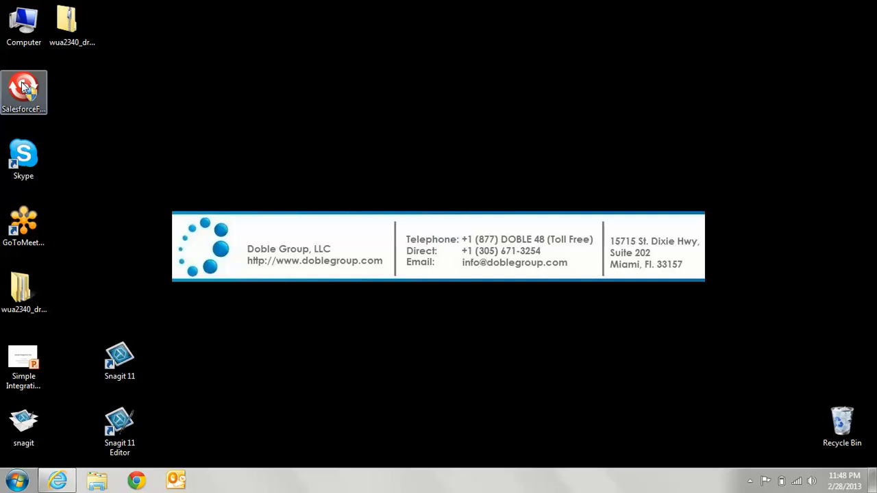
double_click(23, 92)
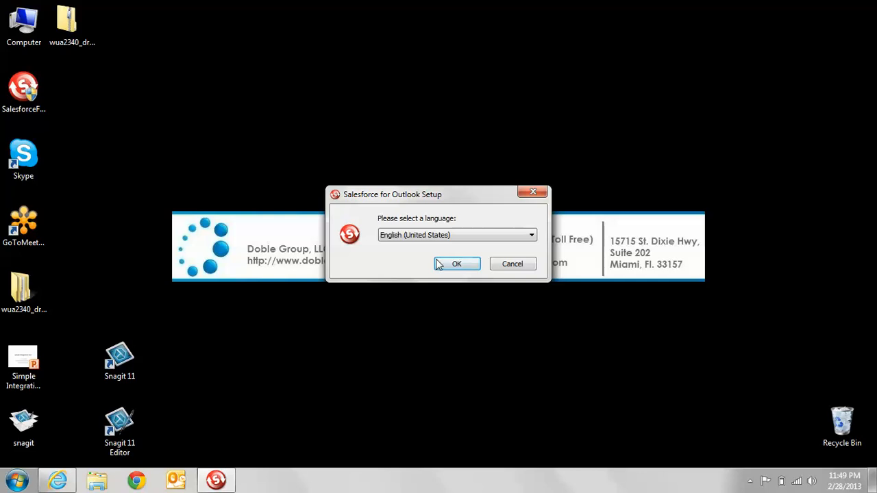
Confirm English (United States), pass the welcome screen, accept the license terms and start installing.
click(456, 264)
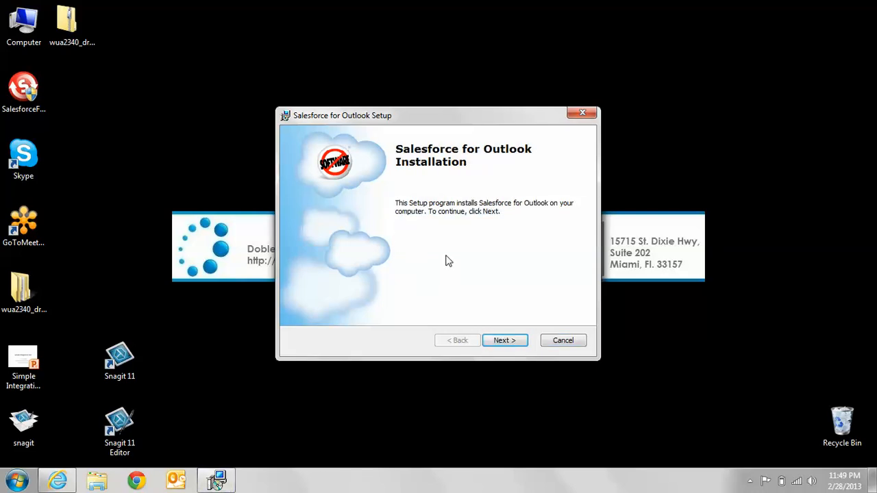
mouse_move(471, 239)
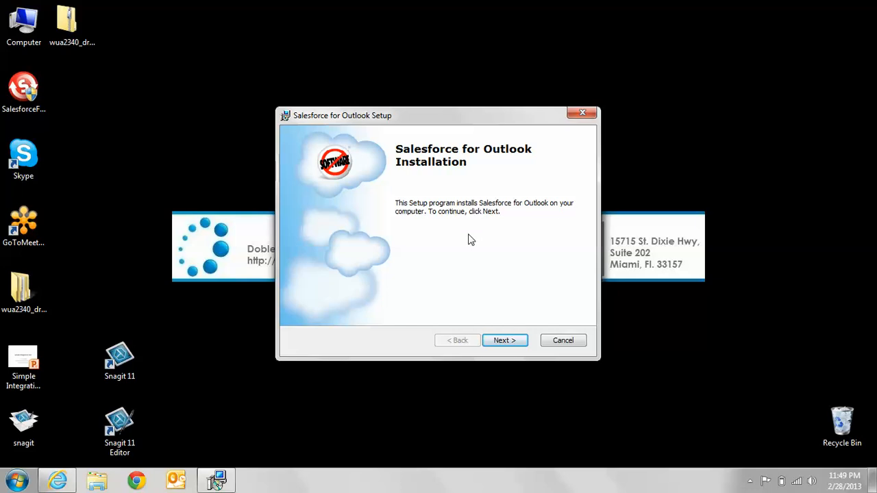
mouse_move(476, 194)
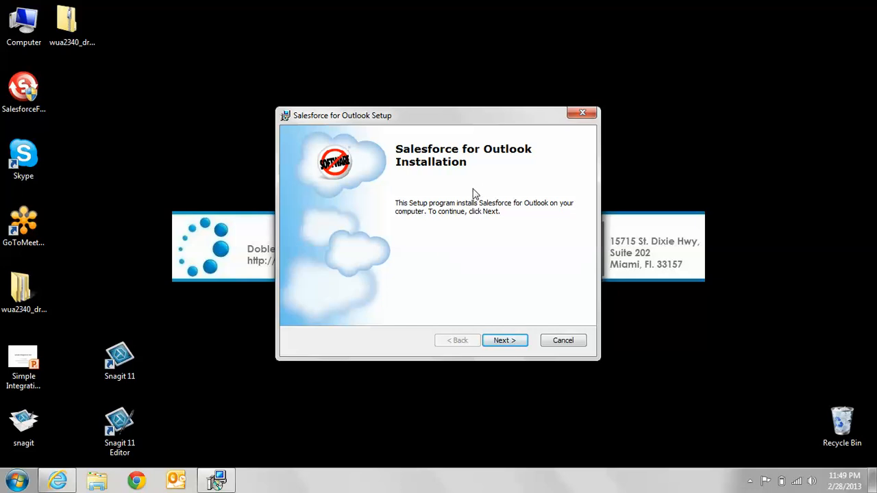
mouse_move(437, 220)
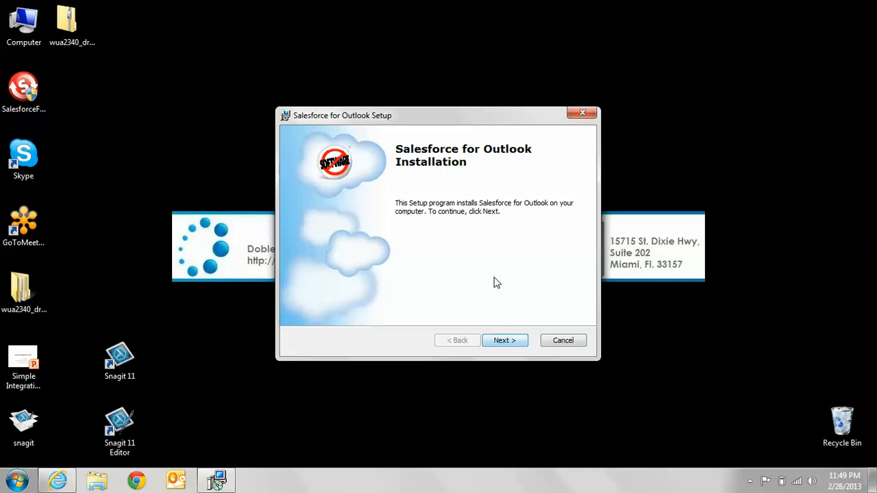
click(504, 340)
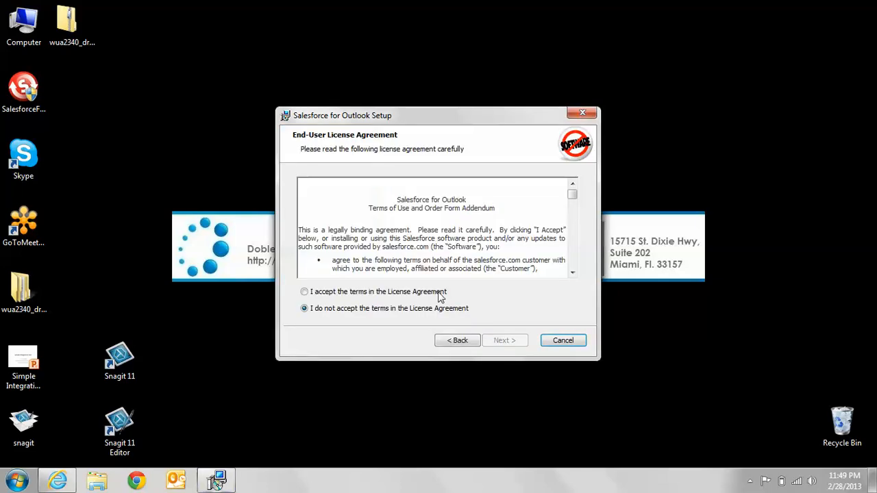
click(304, 292)
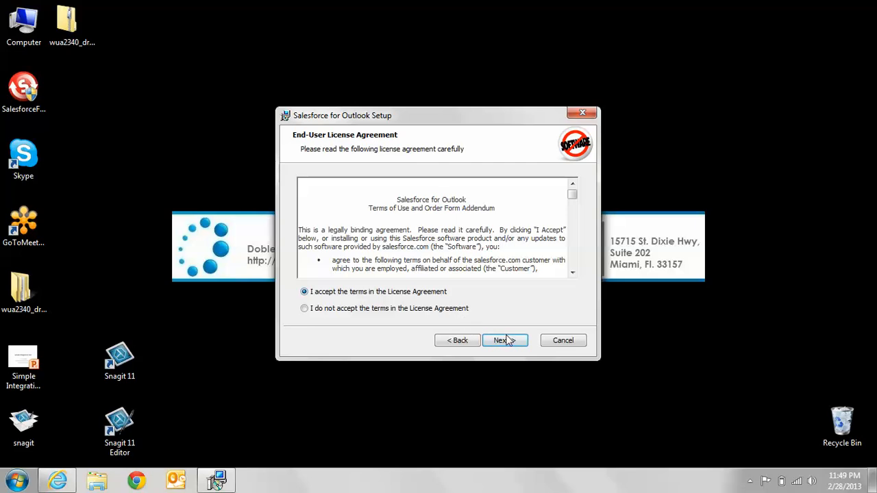
click(504, 341)
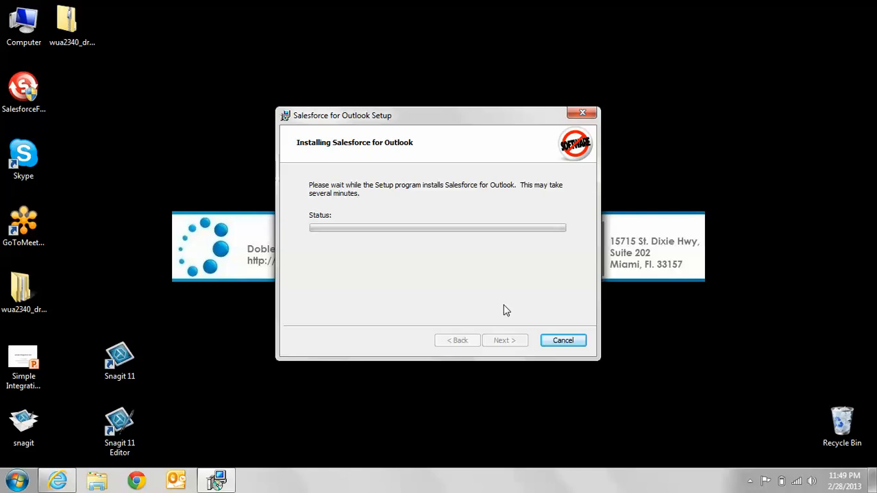
mouse_move(544, 198)
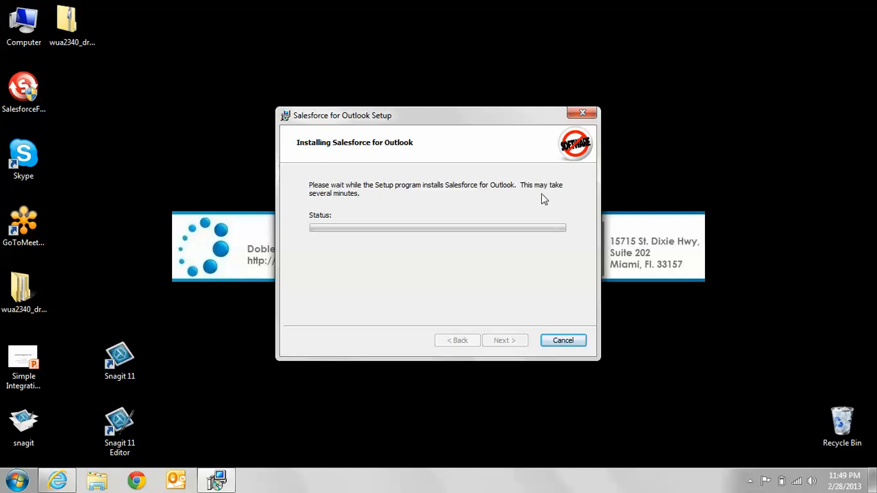
mouse_move(531, 209)
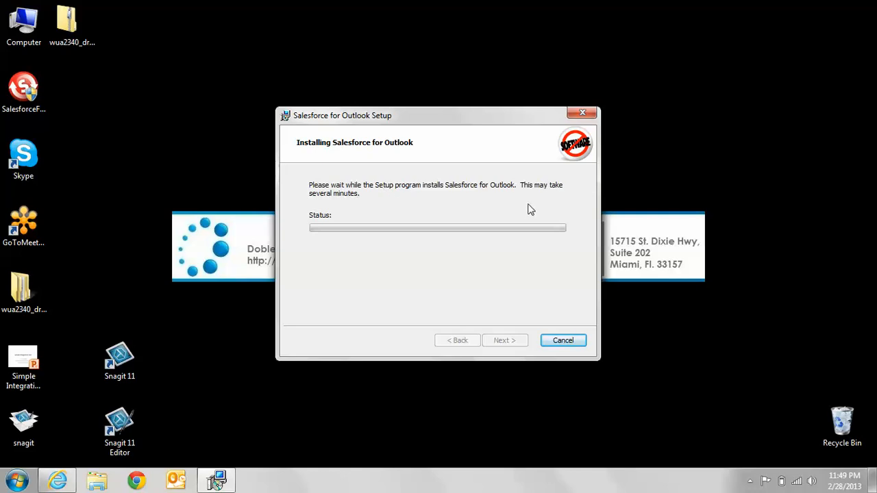
mouse_move(524, 210)
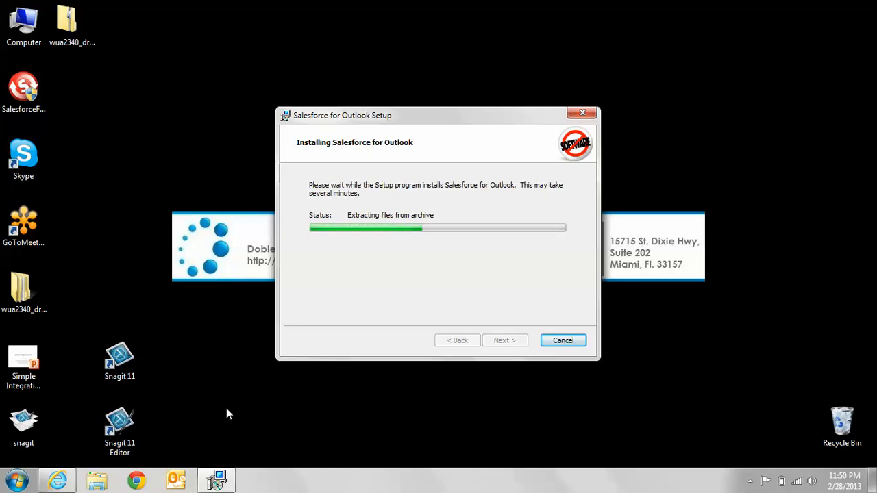
mouse_move(233, 413)
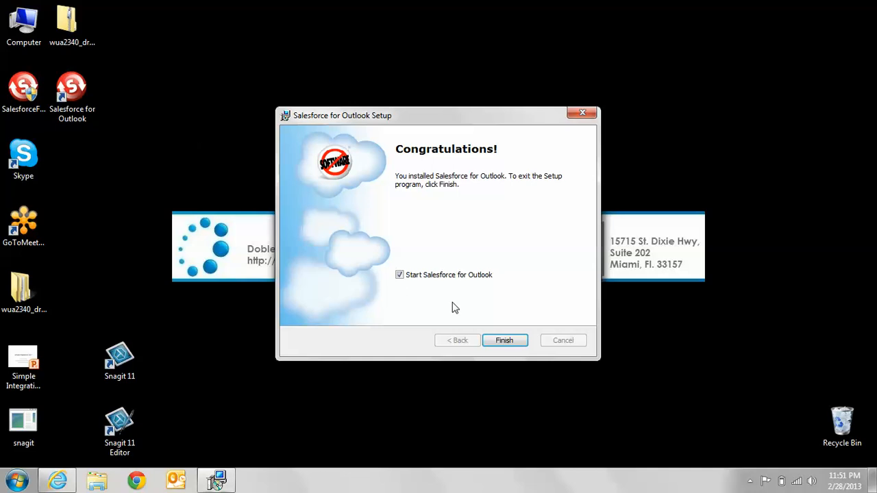
mouse_move(422, 284)
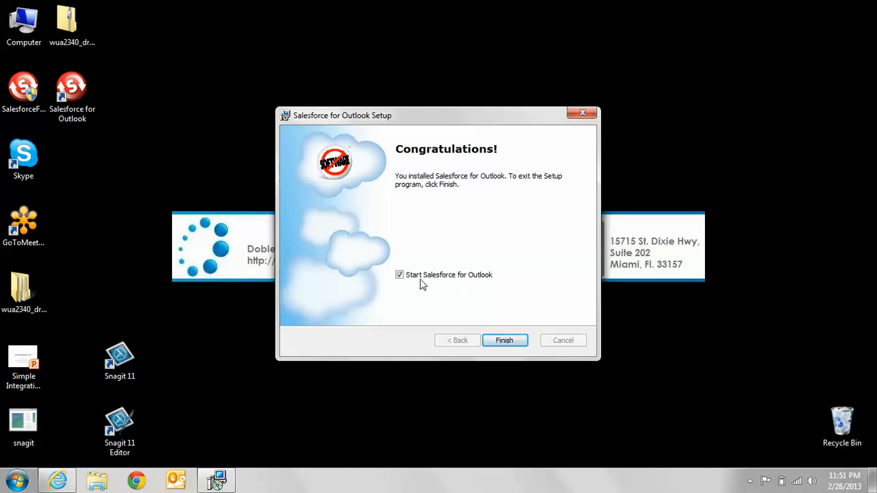
mouse_move(477, 300)
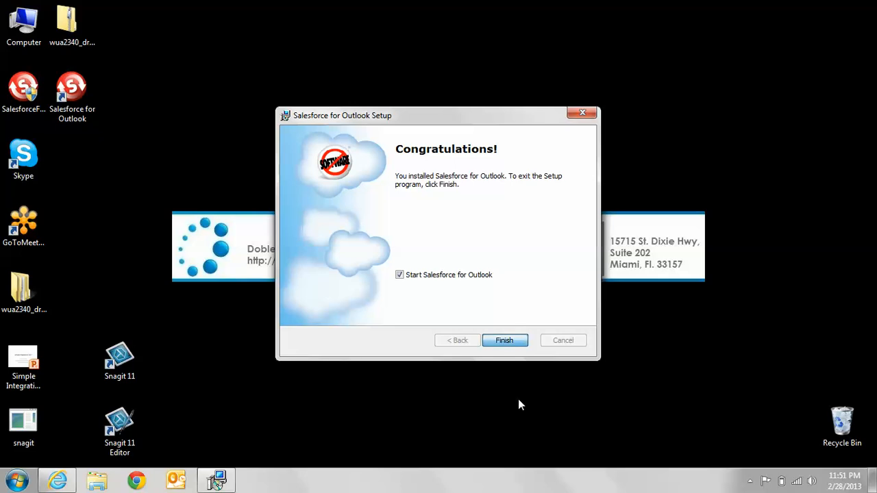
Finish the installer with 'Start Salesforce for Outlook' left checked.
click(504, 341)
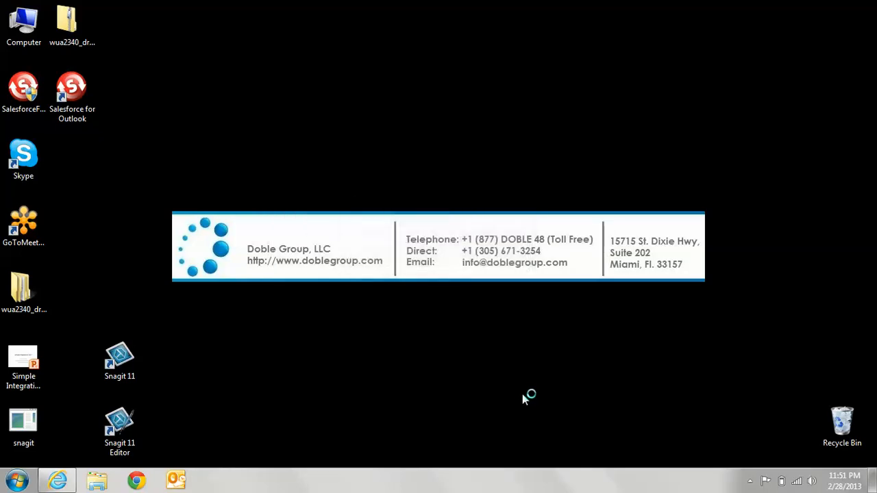
mouse_move(587, 403)
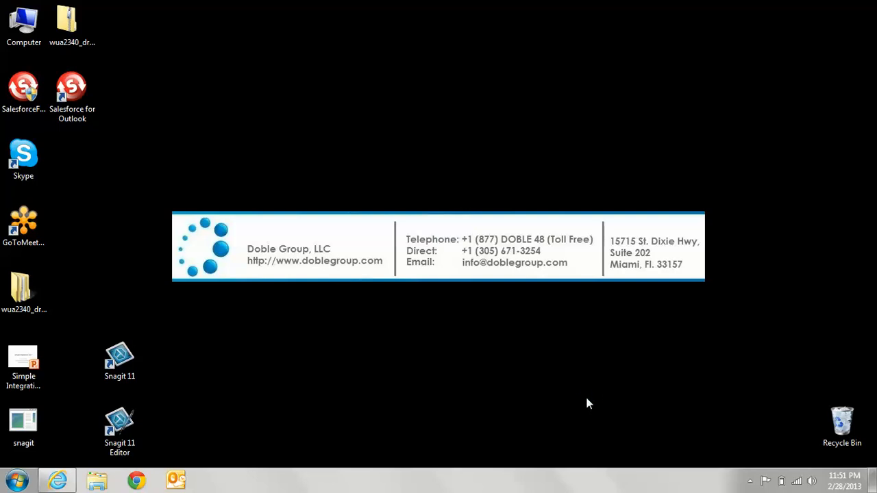
mouse_move(674, 427)
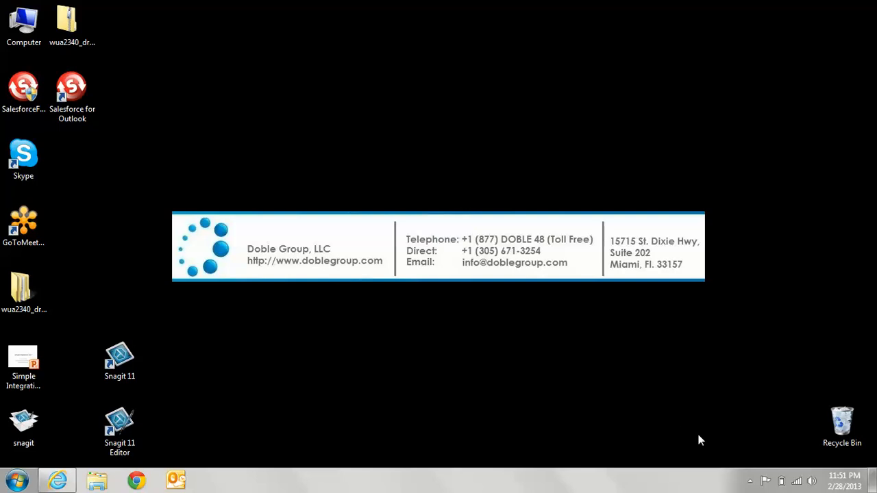
mouse_move(764, 474)
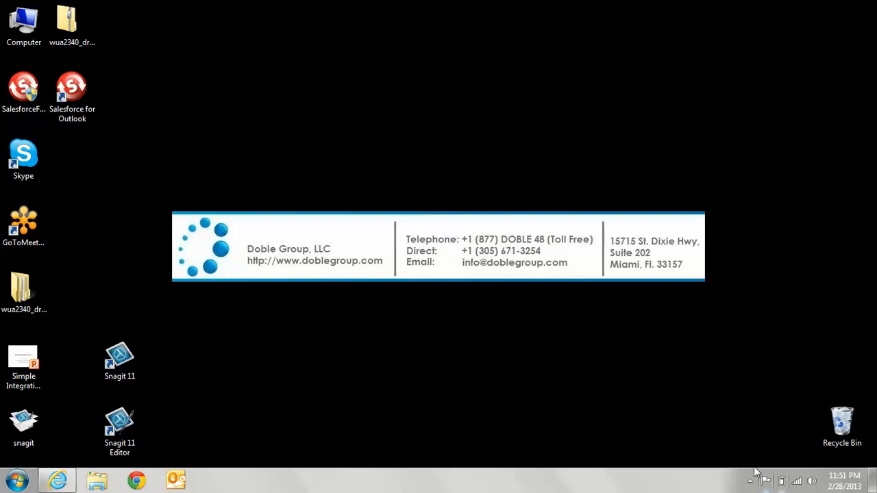
mouse_move(724, 486)
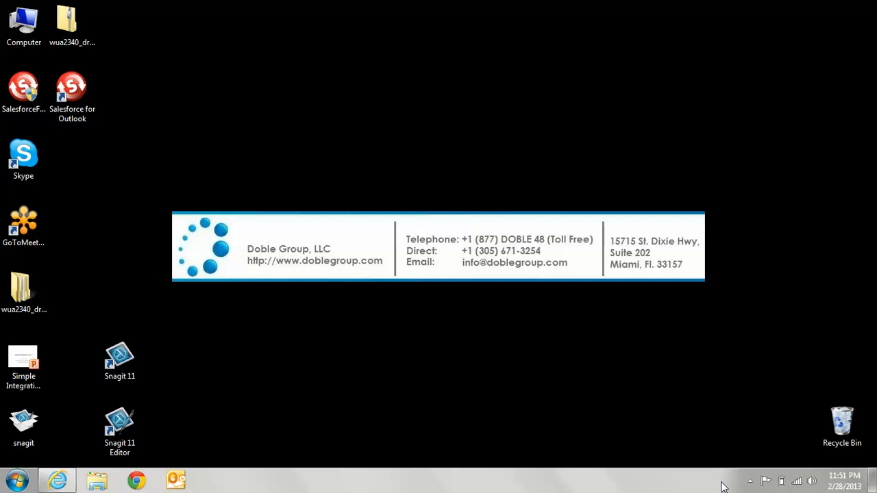
mouse_move(732, 484)
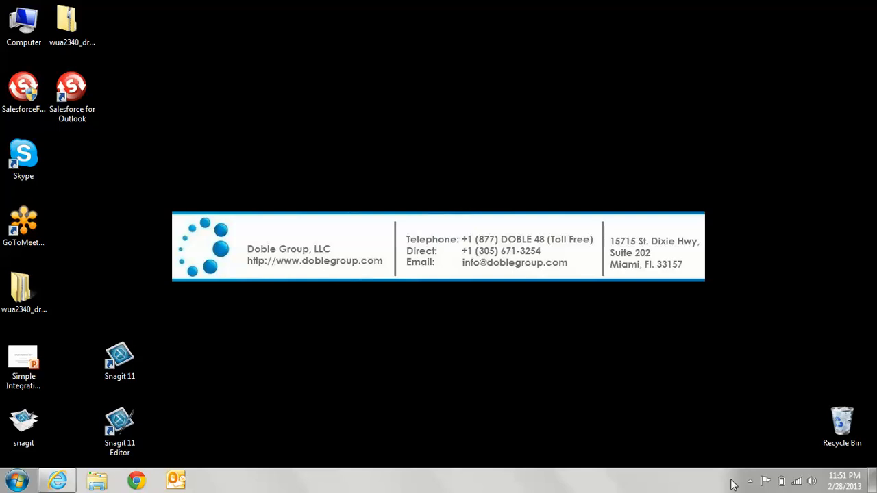
mouse_move(746, 481)
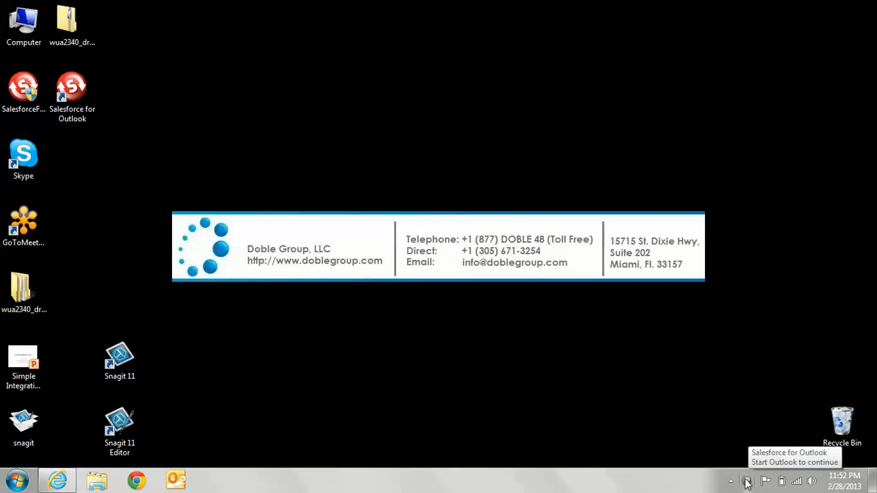
mouse_move(746, 481)
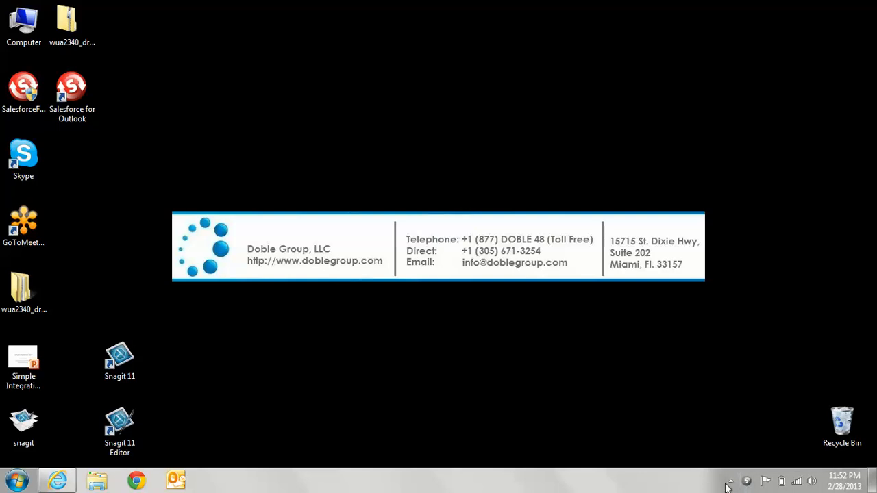
click(730, 481)
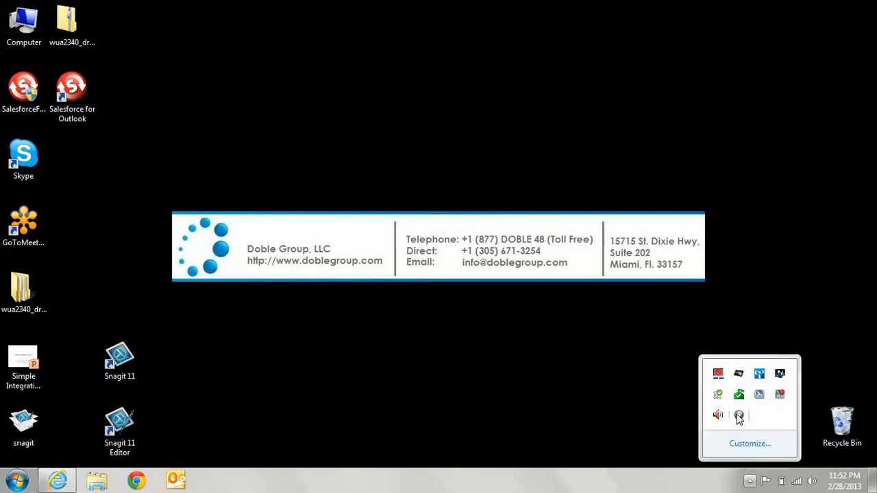
mouse_move(739, 416)
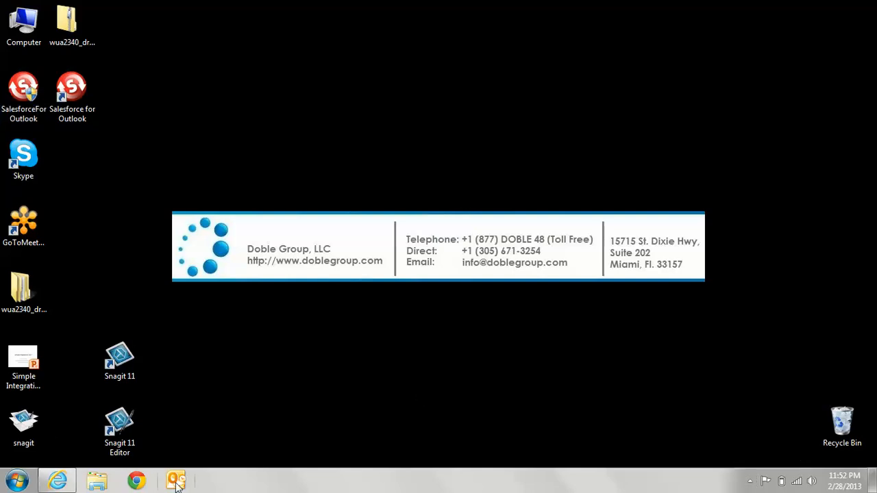
Launch Outlook from the taskbar, opening the Gmail inbox and the profile-mismatch sync alert.
click(176, 480)
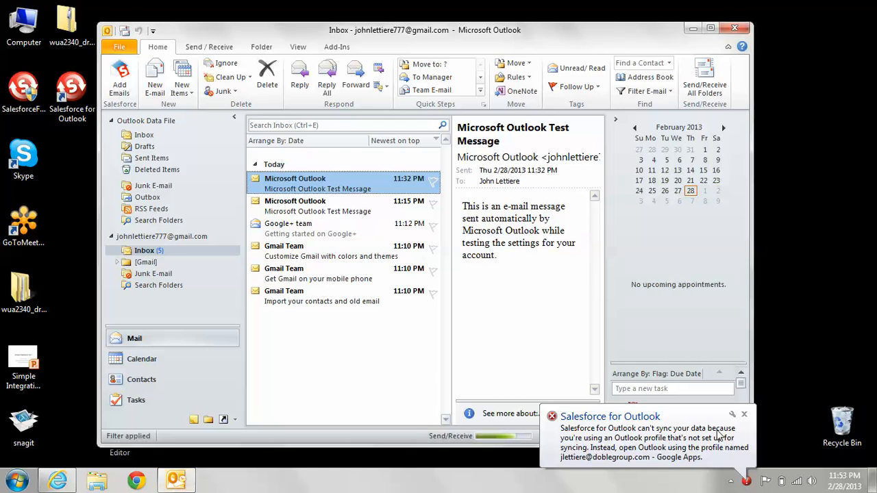
mouse_move(743, 435)
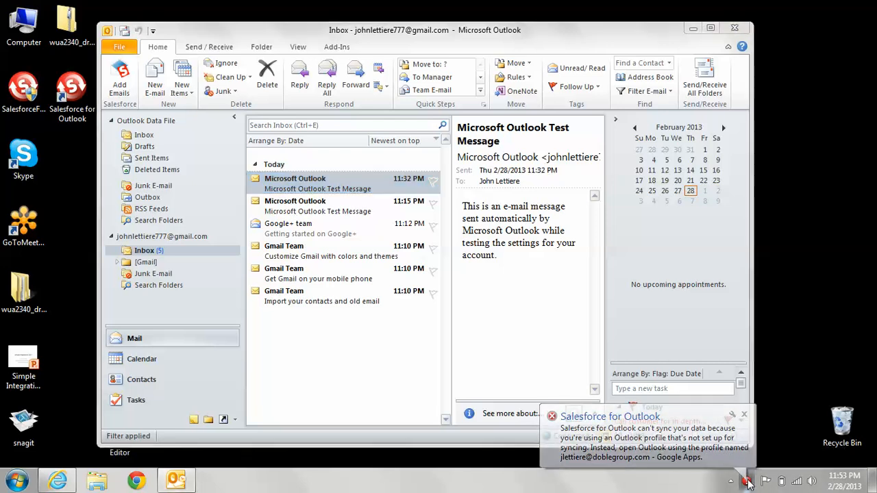
Dismiss the Salesforce for Outlook sync warning and bring back the hidden tray icons.
click(749, 481)
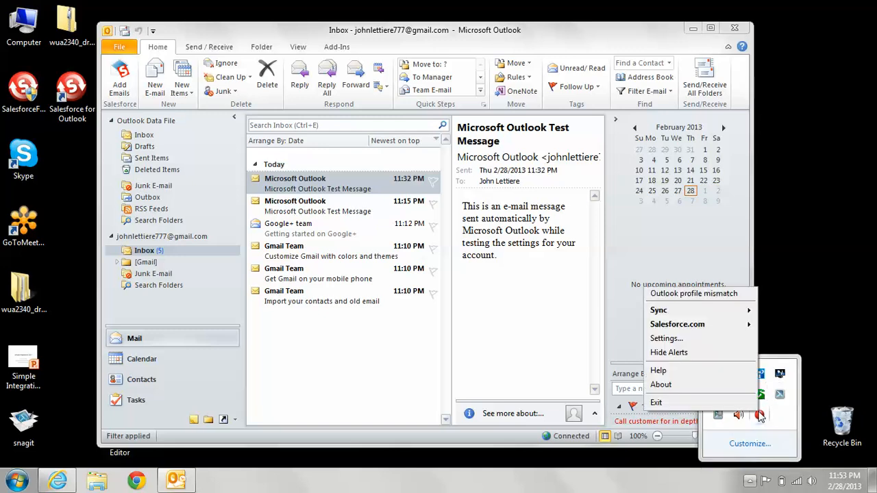
mouse_move(658, 310)
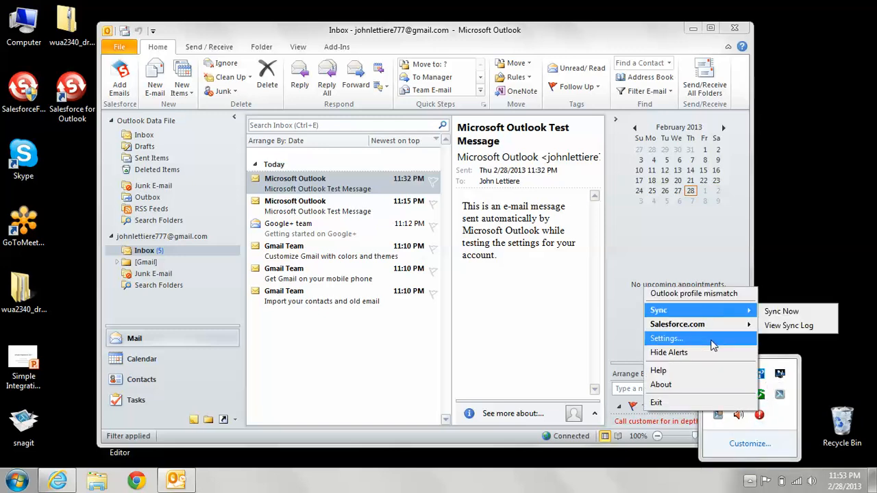
mouse_move(419, 334)
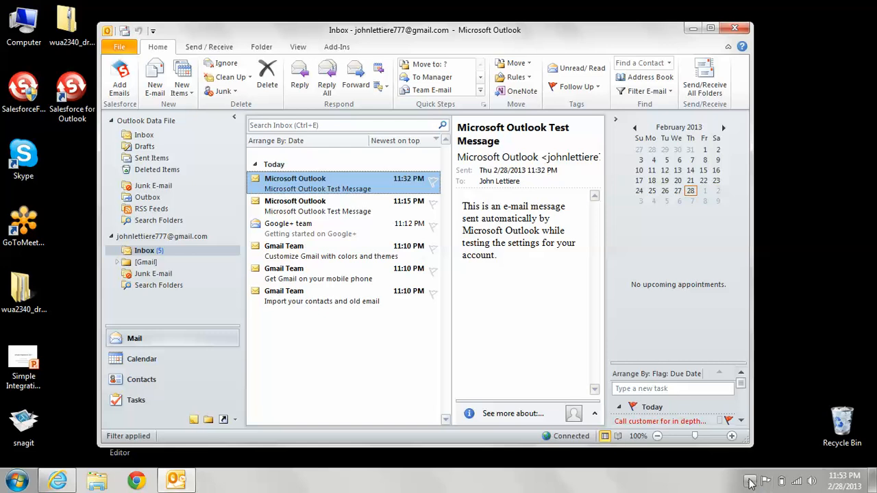
click(749, 481)
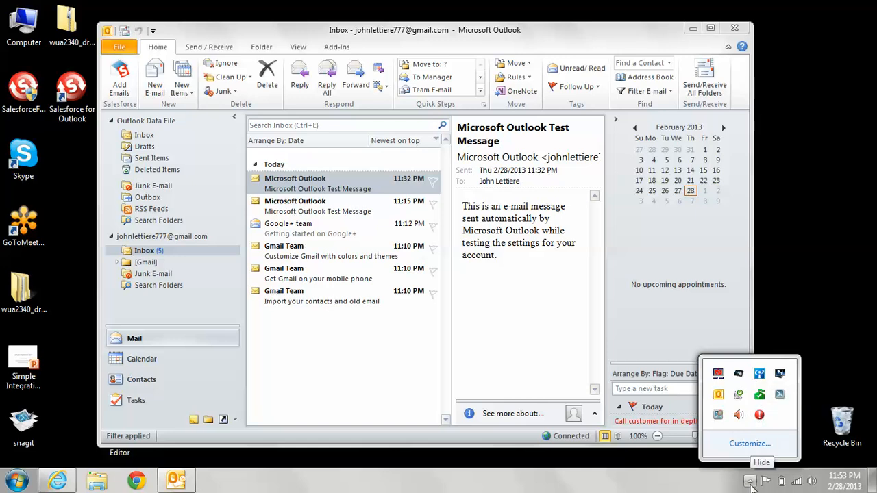
mouse_move(759, 415)
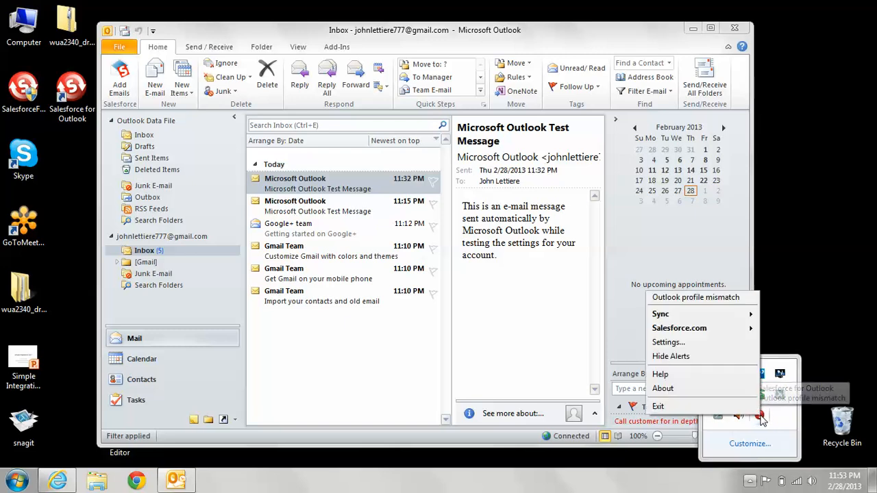
mouse_move(698, 327)
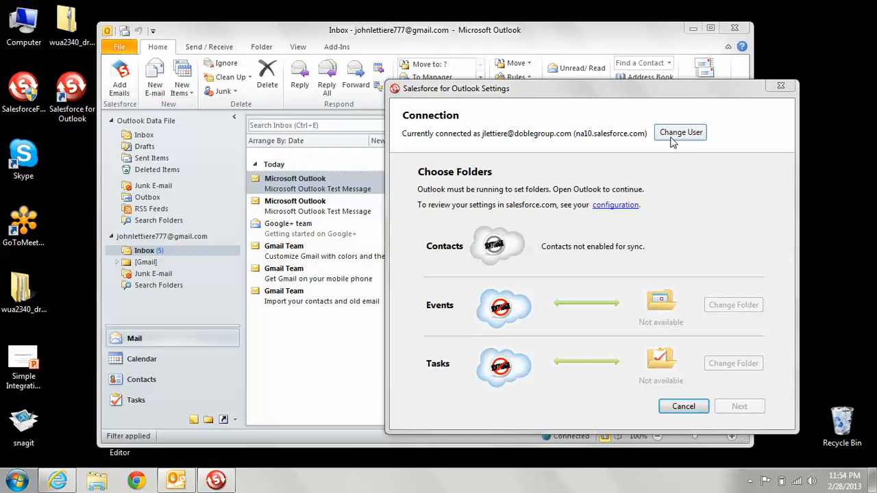
click(680, 133)
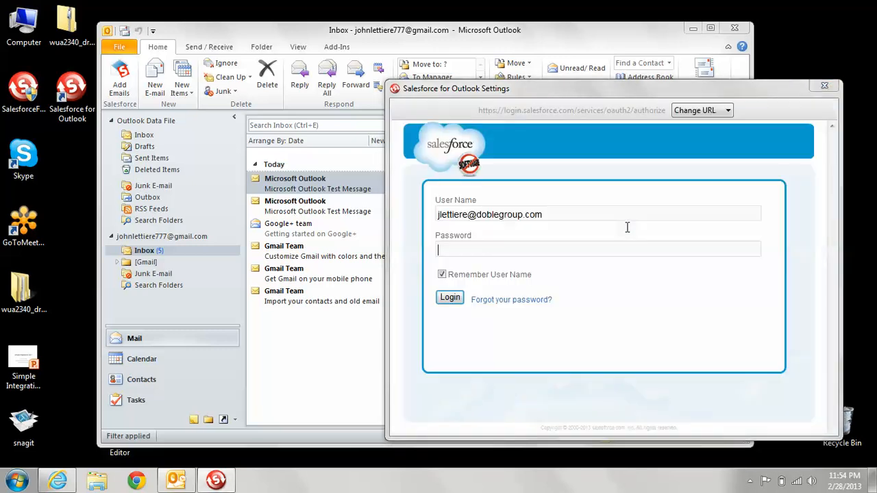
triple_click(489, 214)
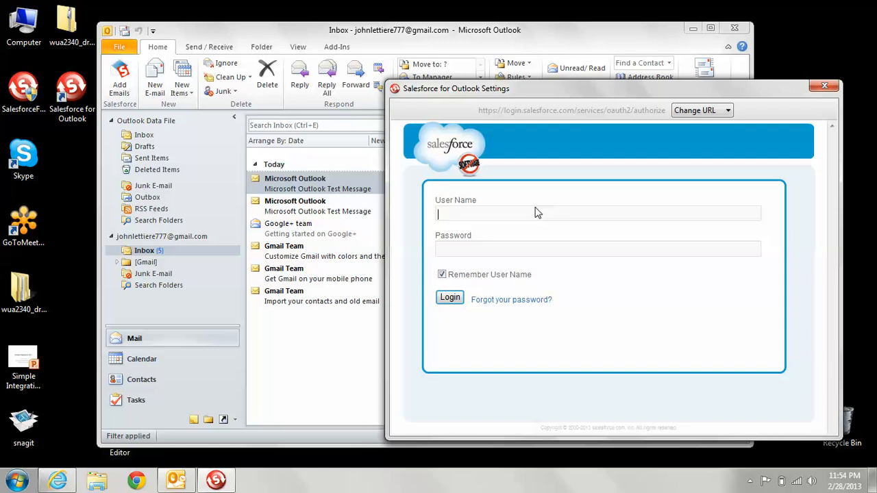
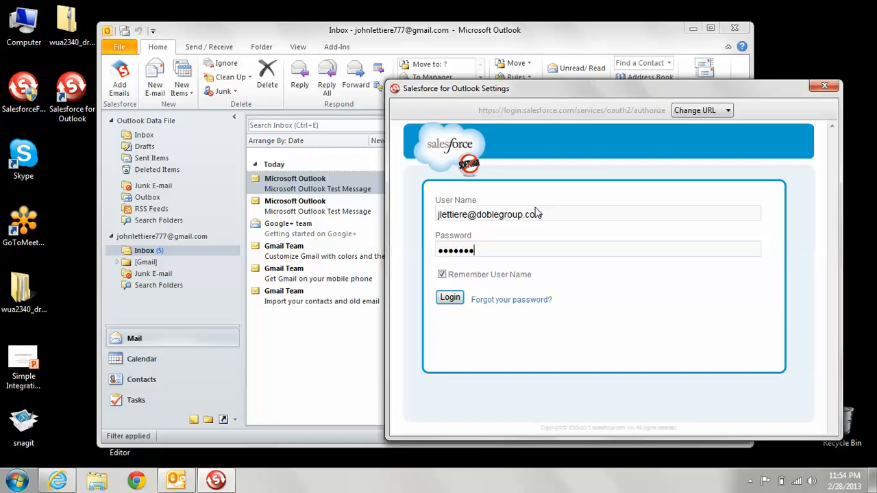
text(•)
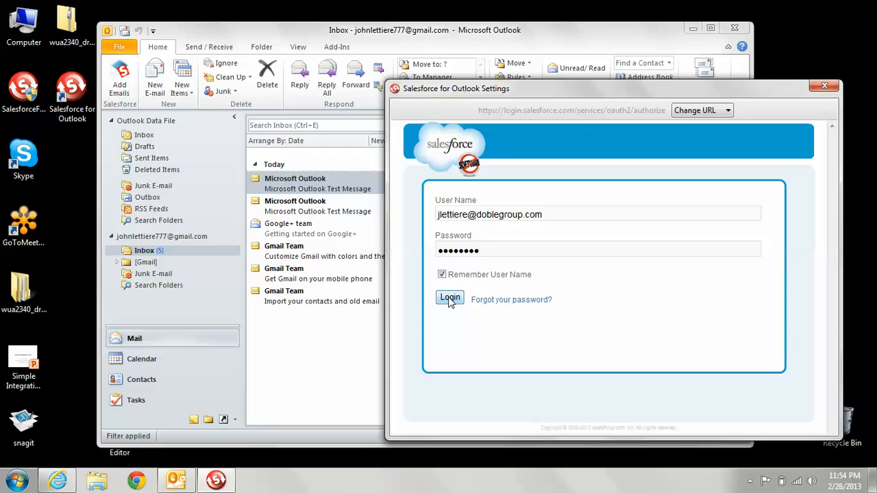
click(450, 300)
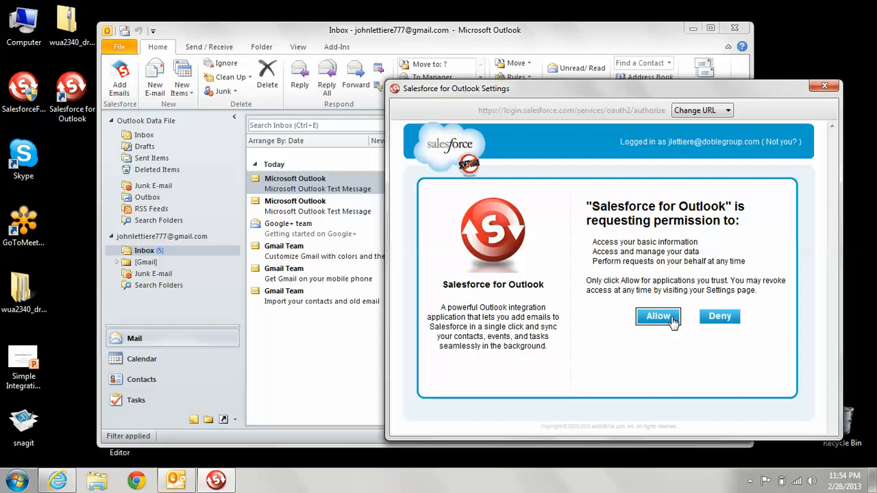
mouse_move(658, 316)
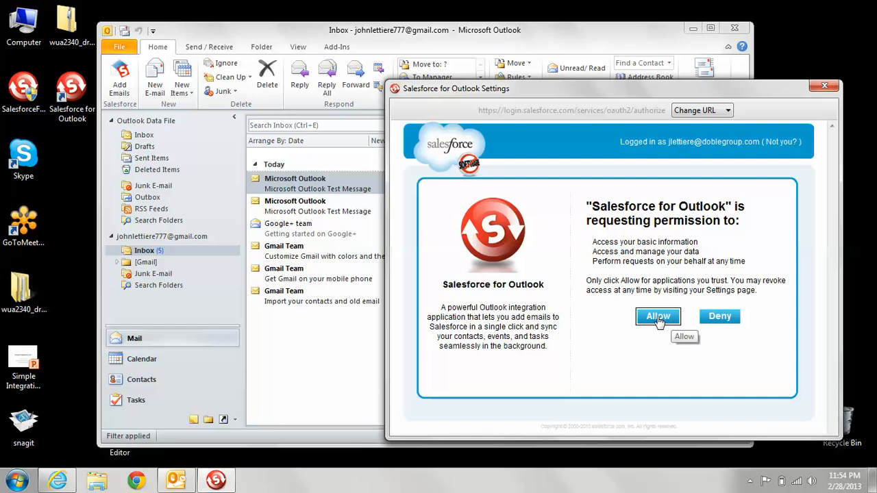
Allow access and accept the folder mapping of Events to Calendar and Tasks to Tasks.
click(657, 316)
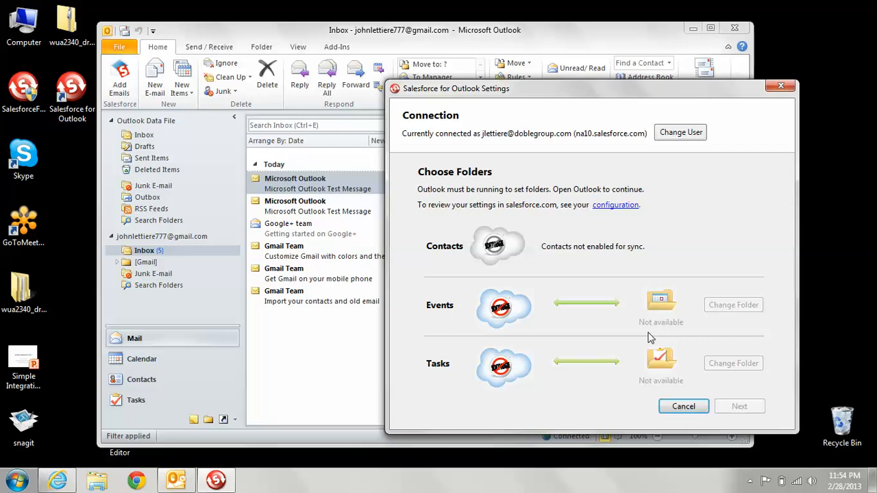
mouse_move(630, 331)
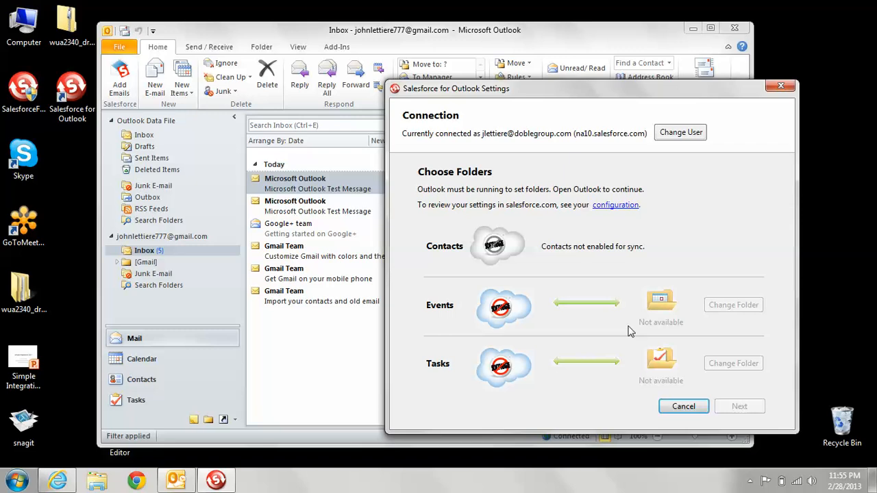
click(682, 406)
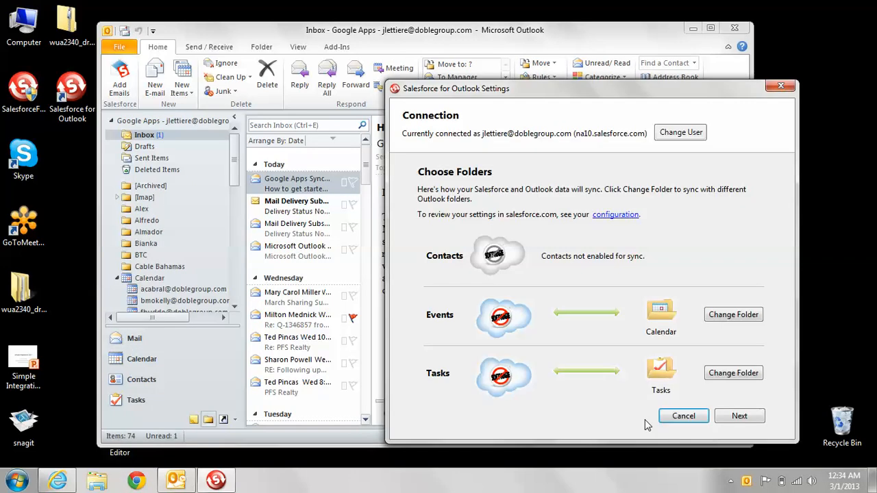
mouse_move(613, 150)
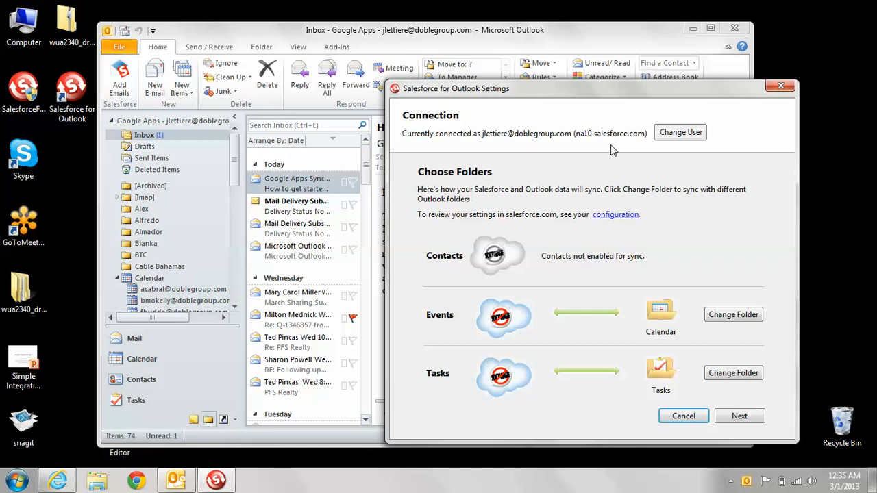
mouse_move(555, 141)
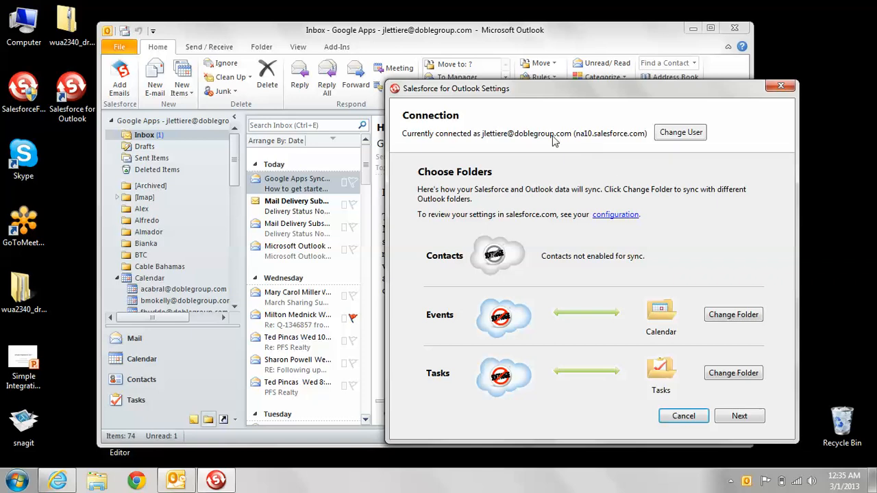
mouse_move(593, 192)
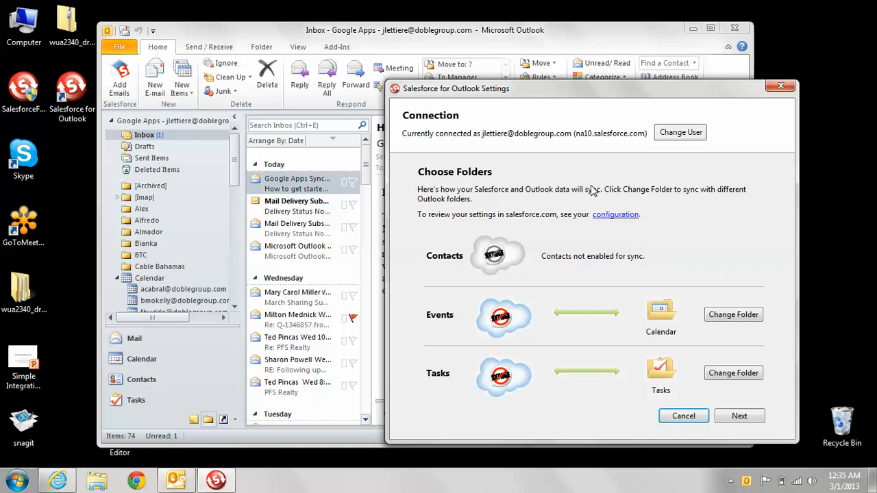
mouse_move(733, 314)
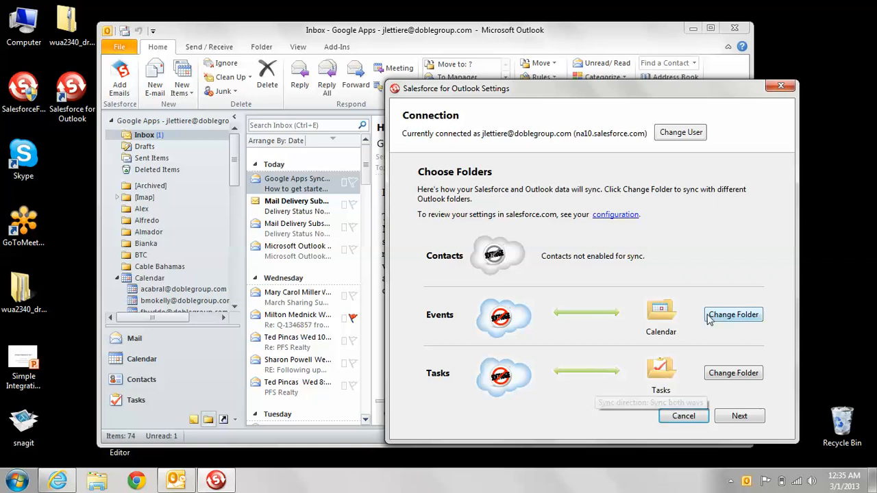
mouse_move(733, 314)
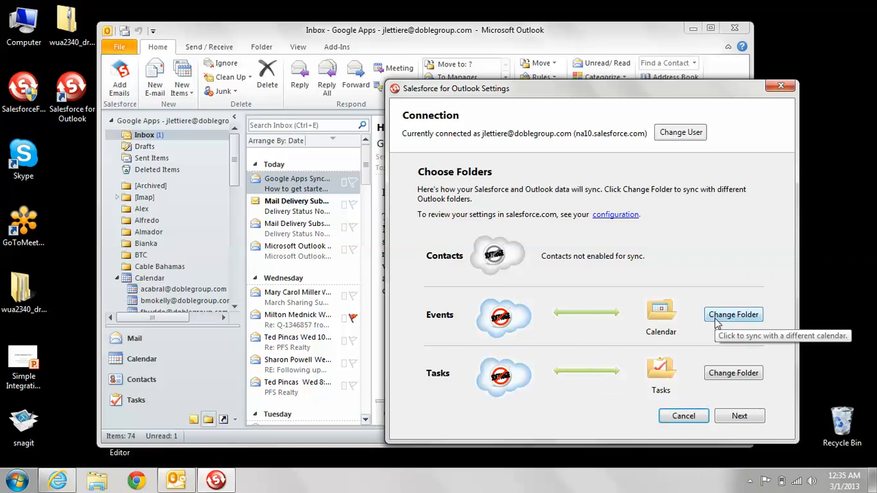
mouse_move(733, 373)
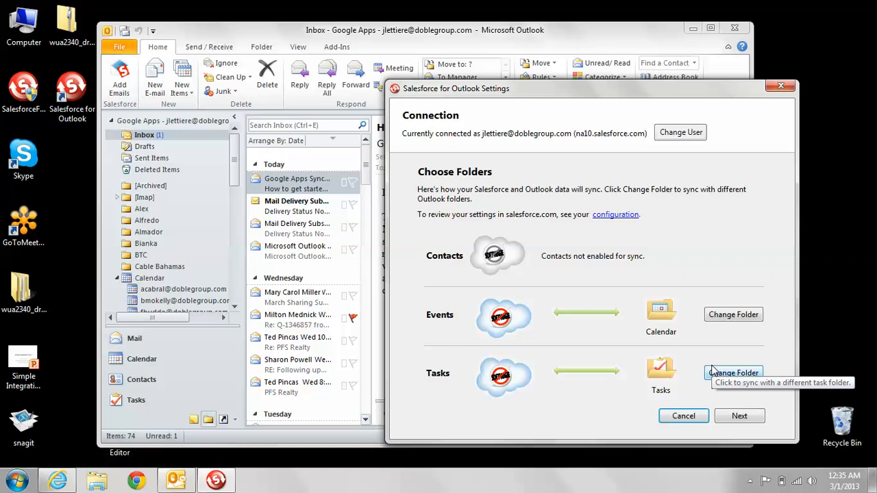
mouse_move(733, 343)
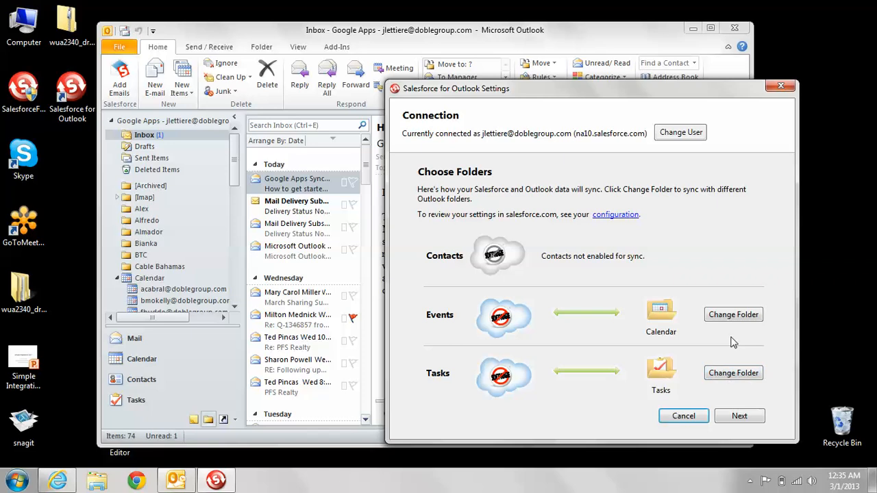
mouse_move(735, 349)
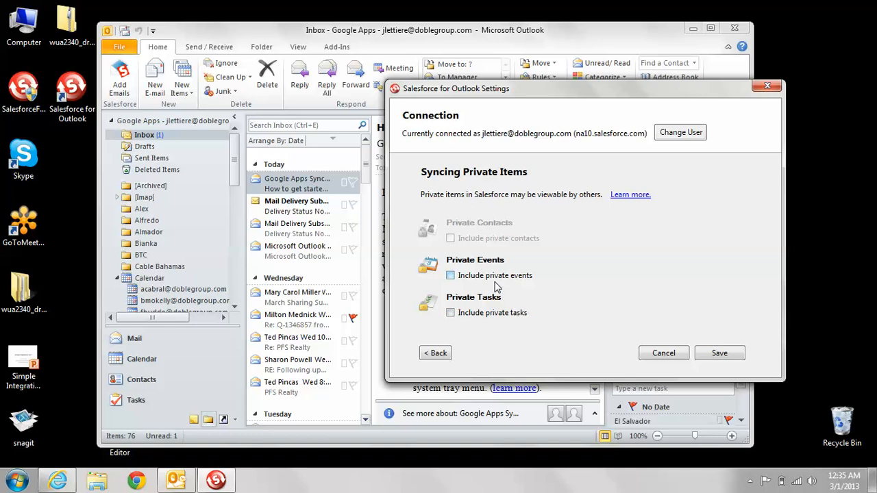
mouse_move(464, 282)
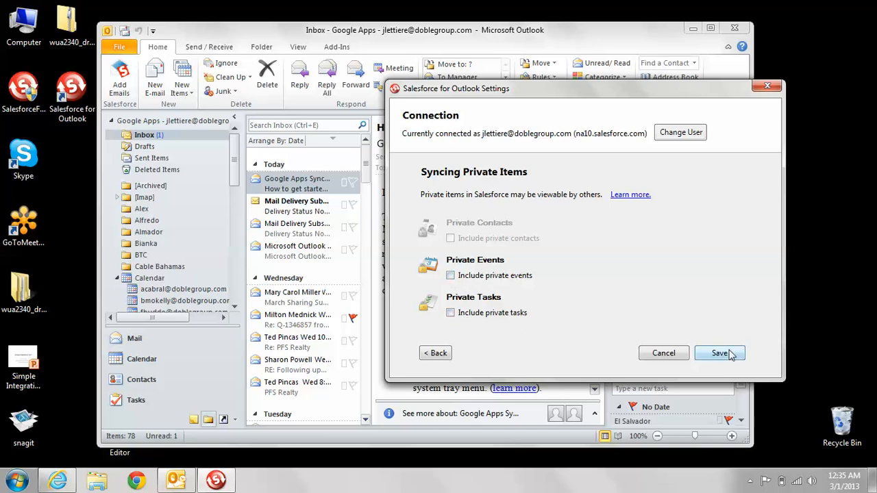
mouse_move(726, 335)
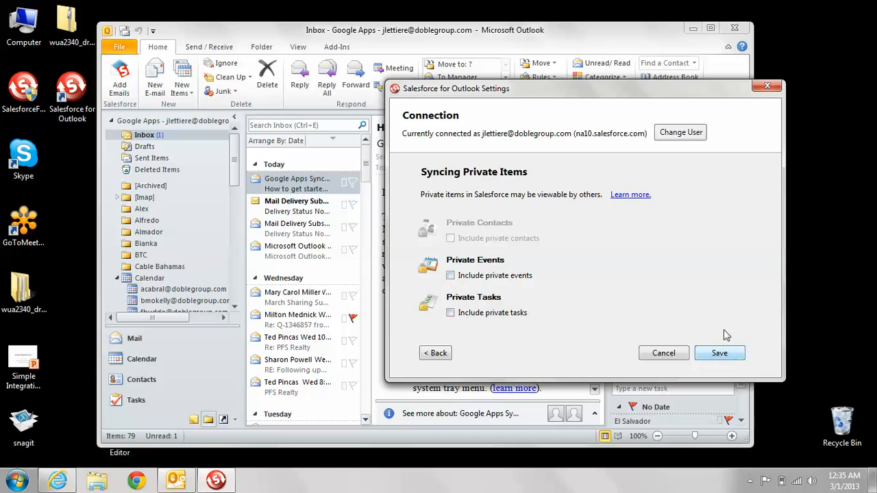
Save the sync settings with private events and private tasks left unchecked.
click(719, 353)
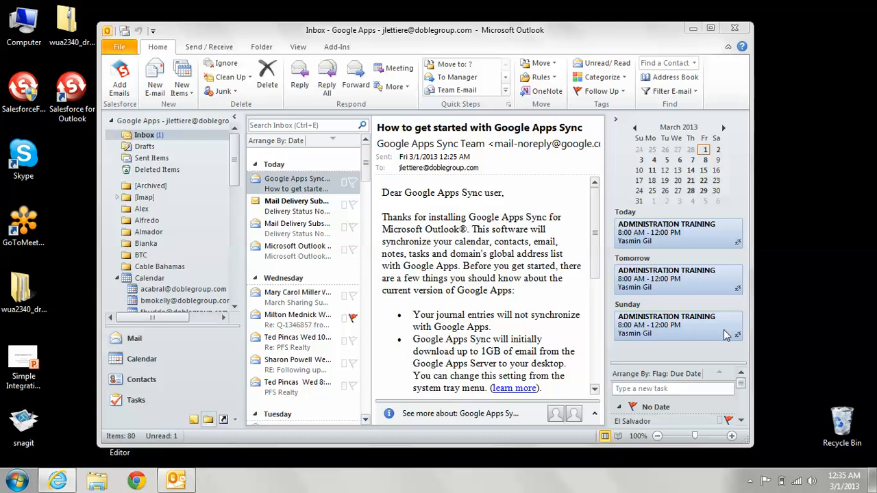
Open the 'How to get started with Google Apps Sync' email in its own window.
click(749, 481)
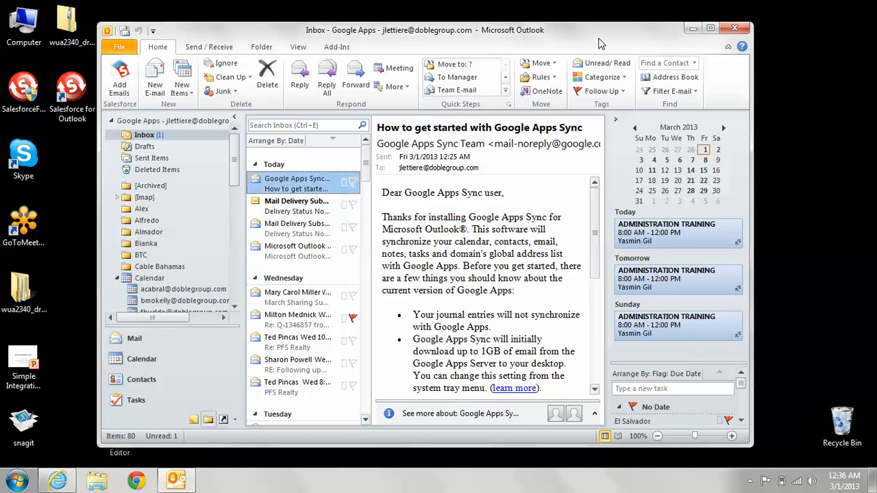
mouse_move(603, 39)
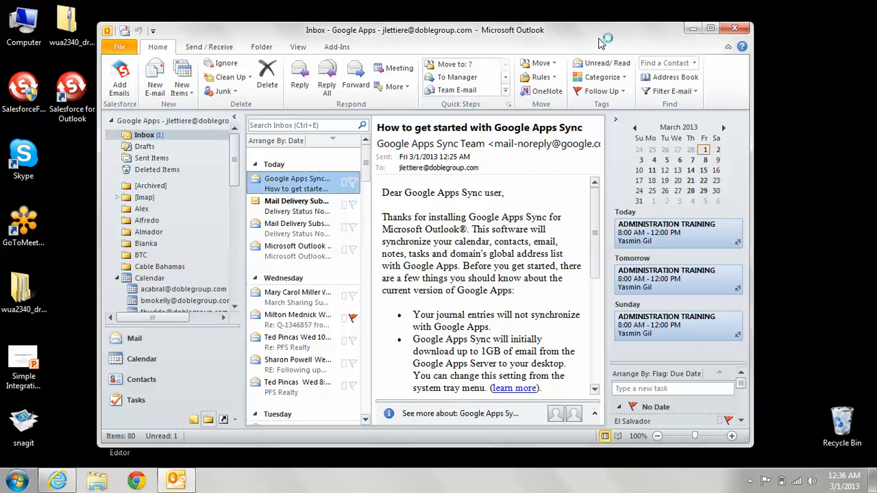
mouse_move(294, 185)
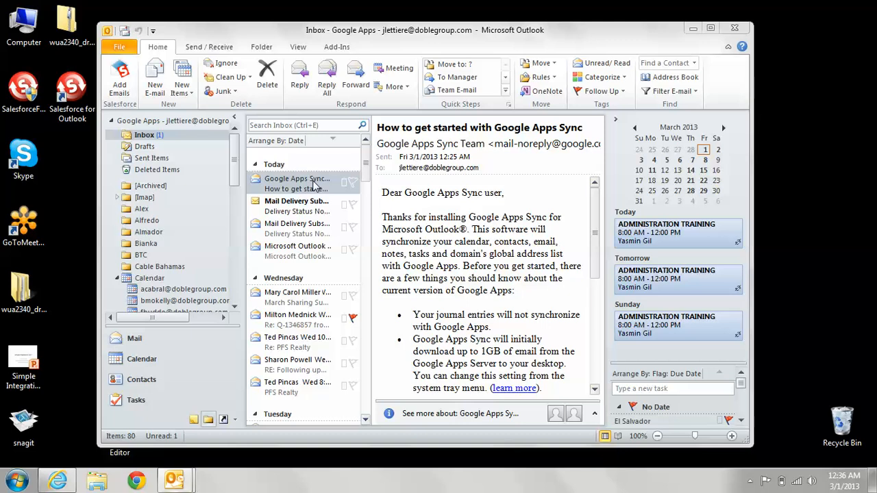
double_click(296, 183)
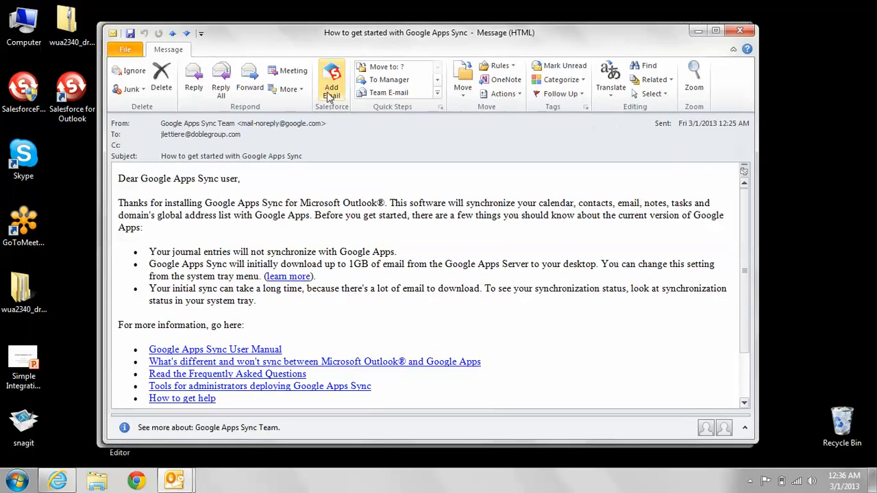
mouse_move(332, 83)
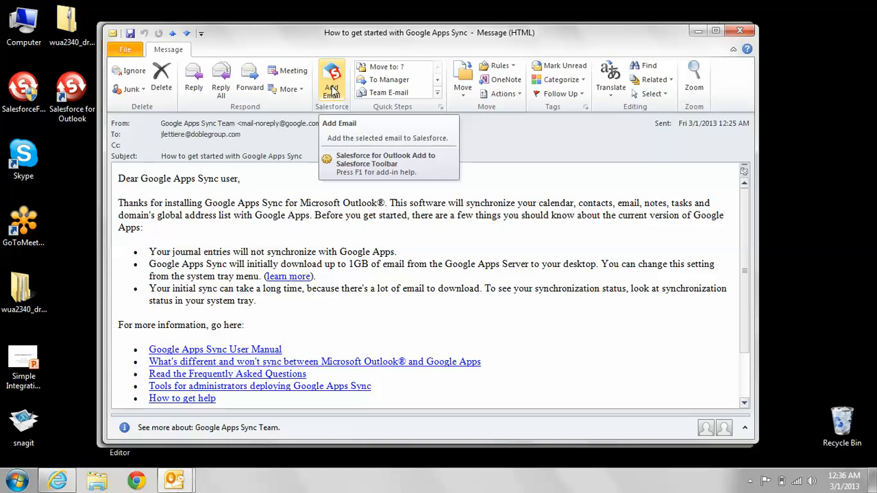
mouse_move(342, 133)
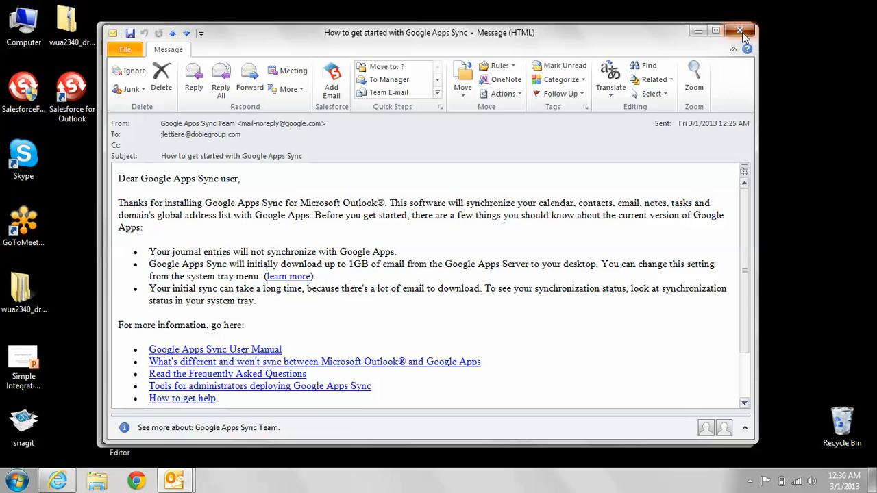
click(739, 32)
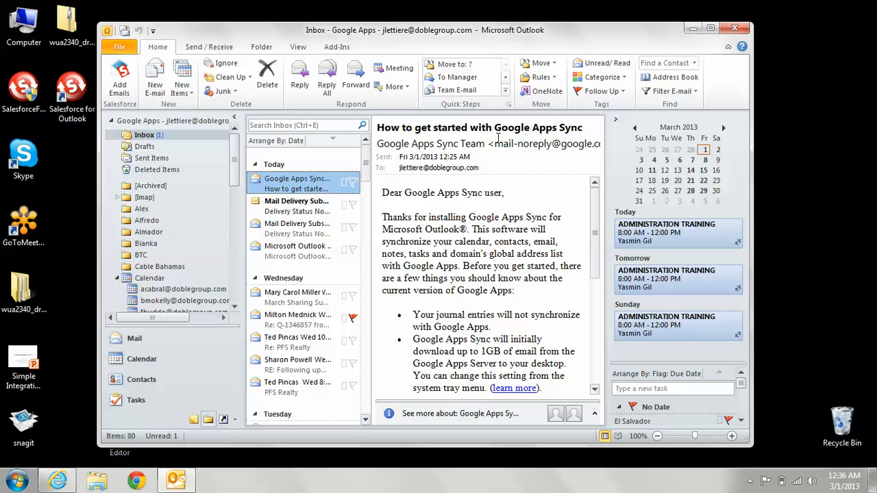
mouse_move(154, 75)
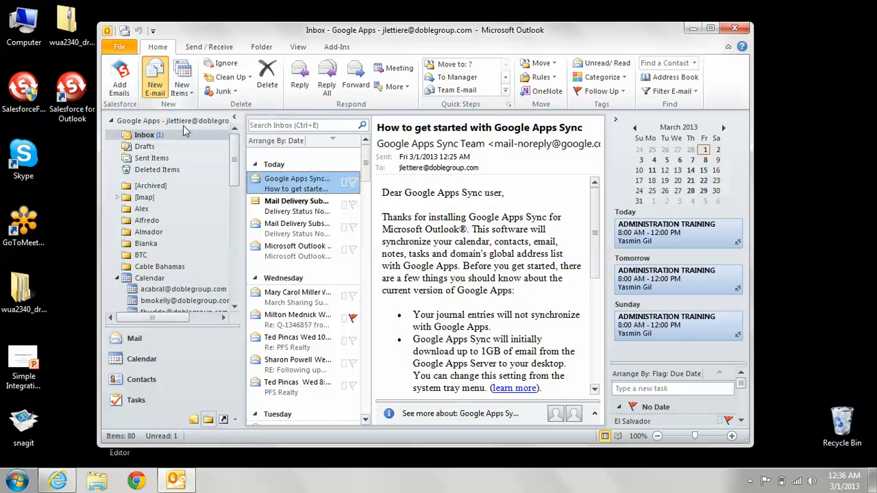
click(154, 76)
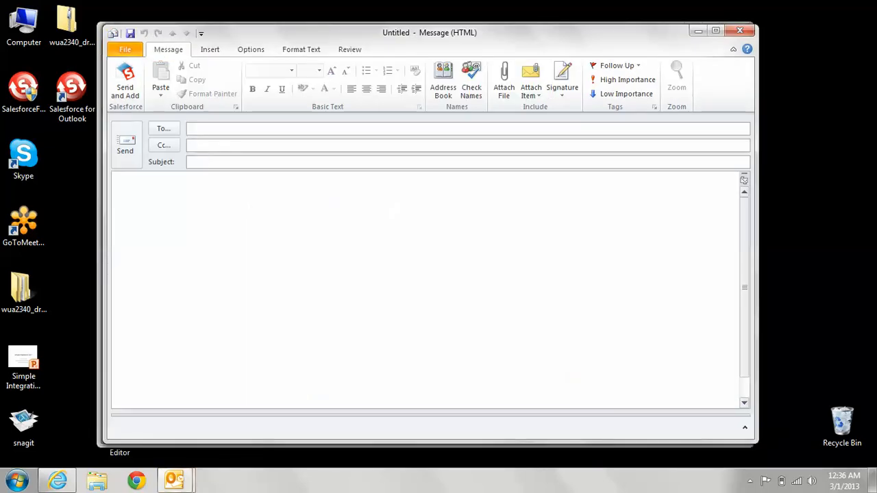
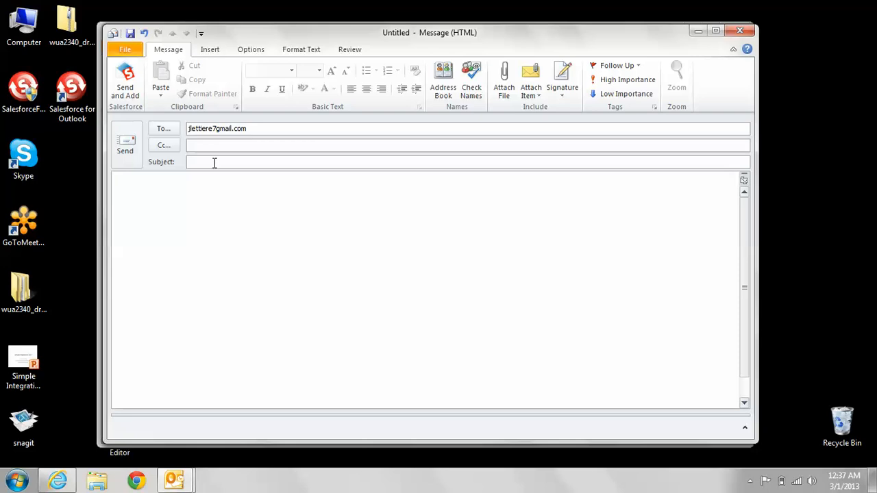
text(test)
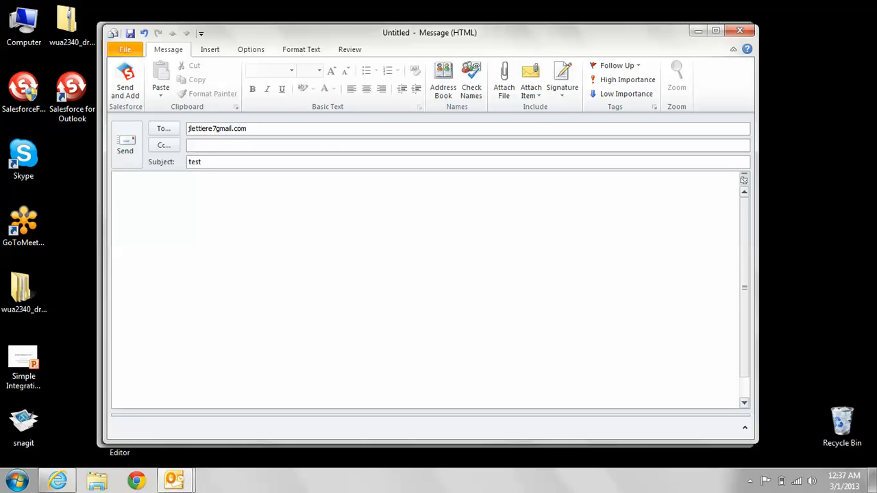
text(test)
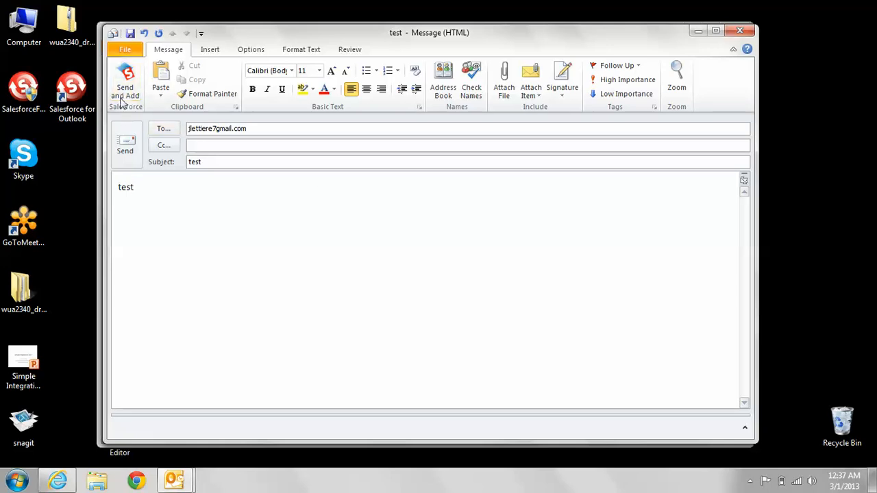
mouse_move(125, 82)
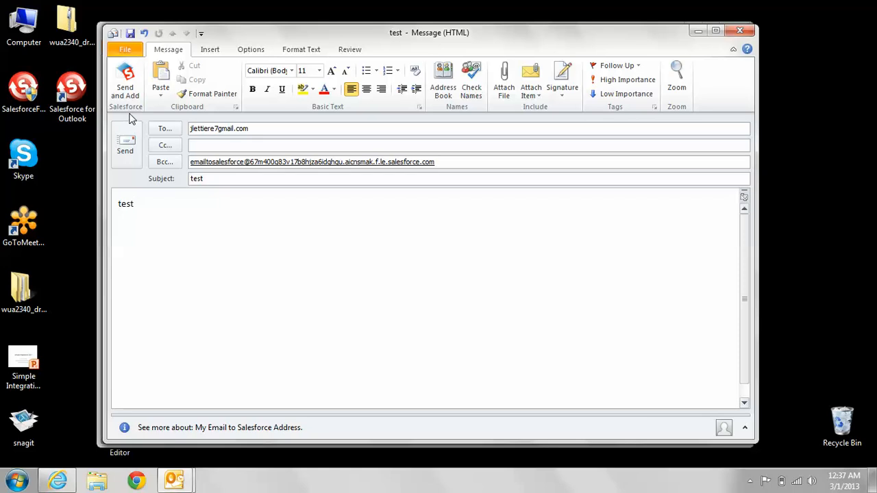
Send the test email with Send and Add to log it to Salesforce.
click(134, 203)
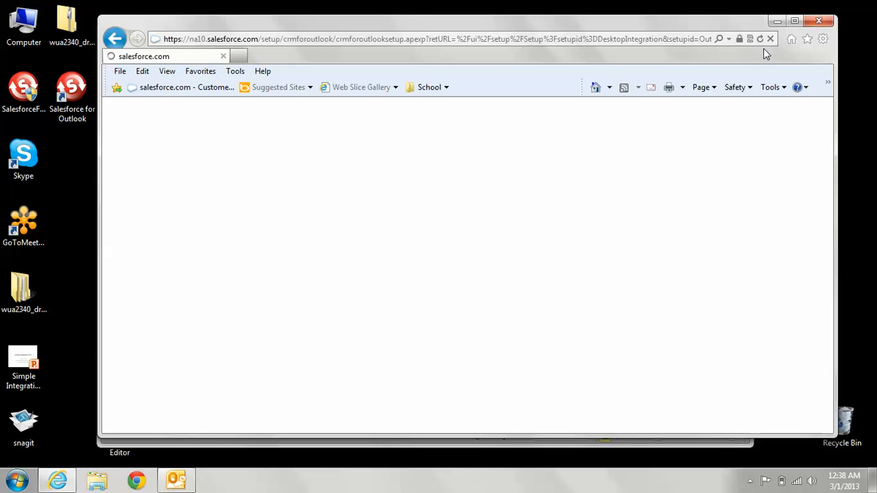
Open My Unresolved Items from the Salesforce Shortcut panel to review unresolved emails.
click(115, 39)
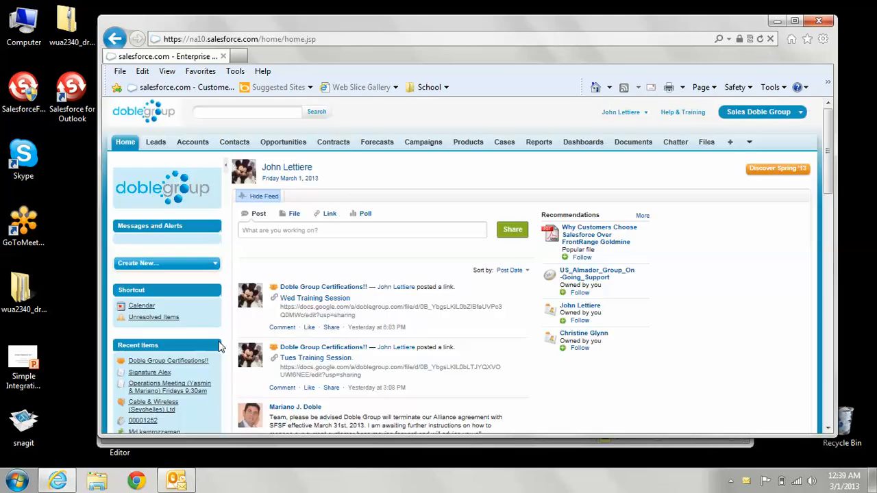
mouse_move(153, 318)
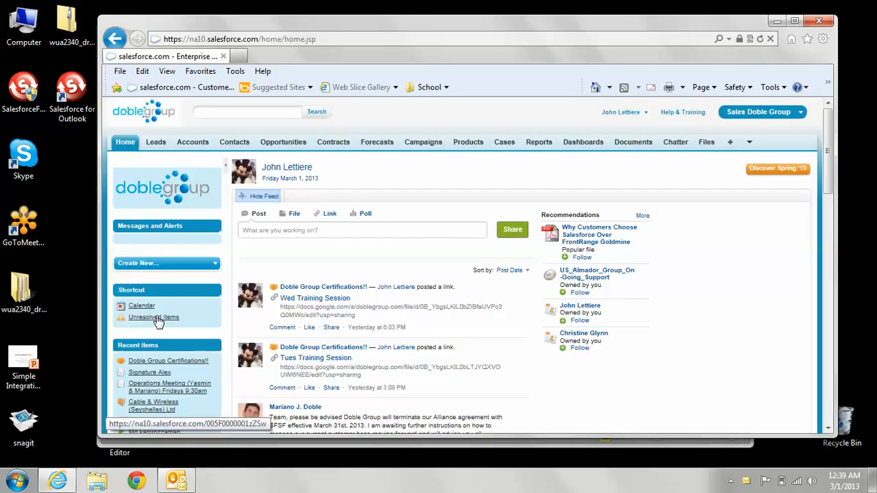
click(154, 316)
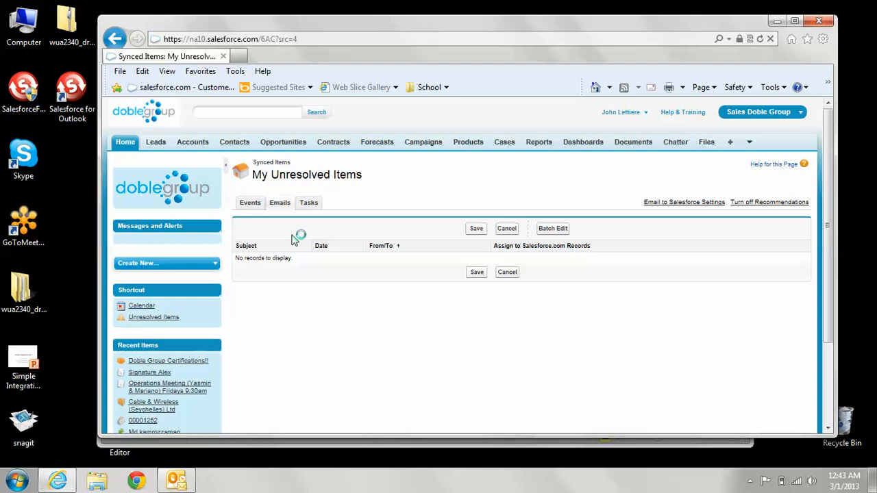
mouse_move(397, 286)
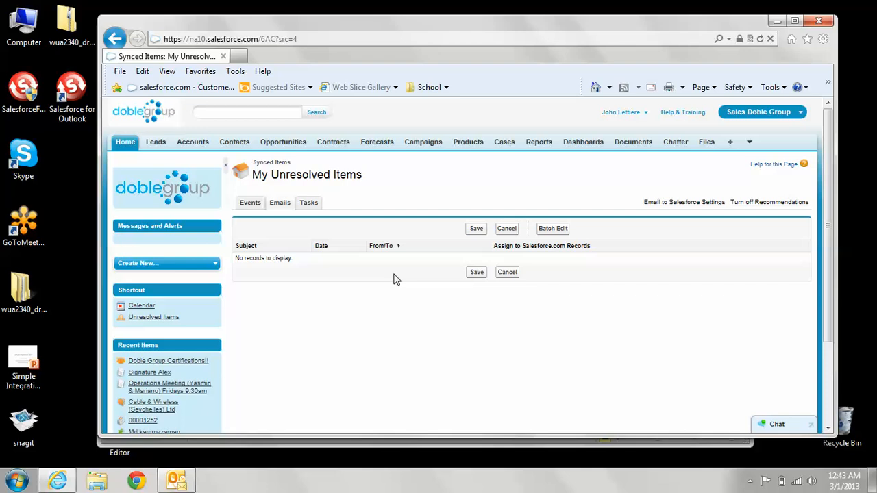
mouse_move(234, 141)
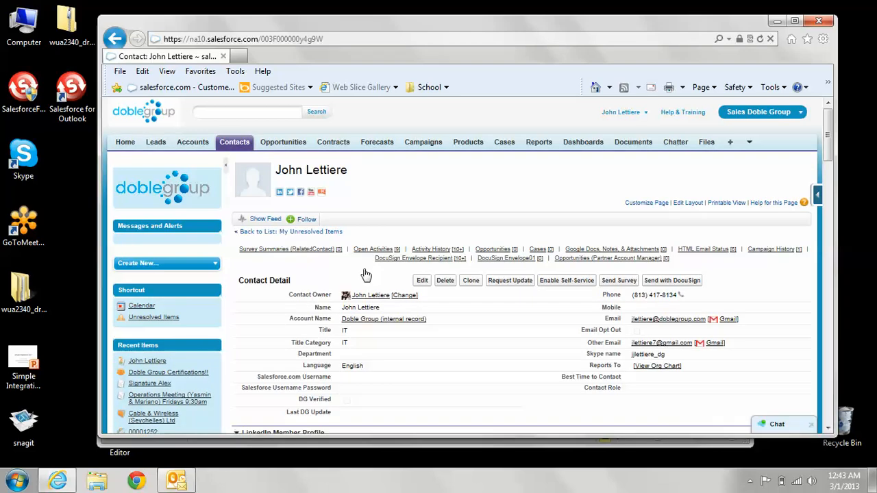
Scroll Mr. Test Contact's record down to Activity History showing 'Email: test'.
scroll(down, 3)
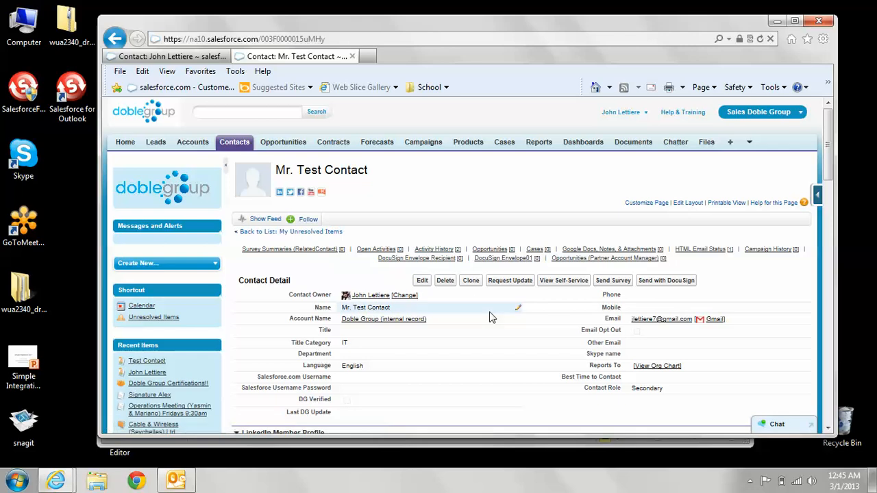
scroll(down, 3)
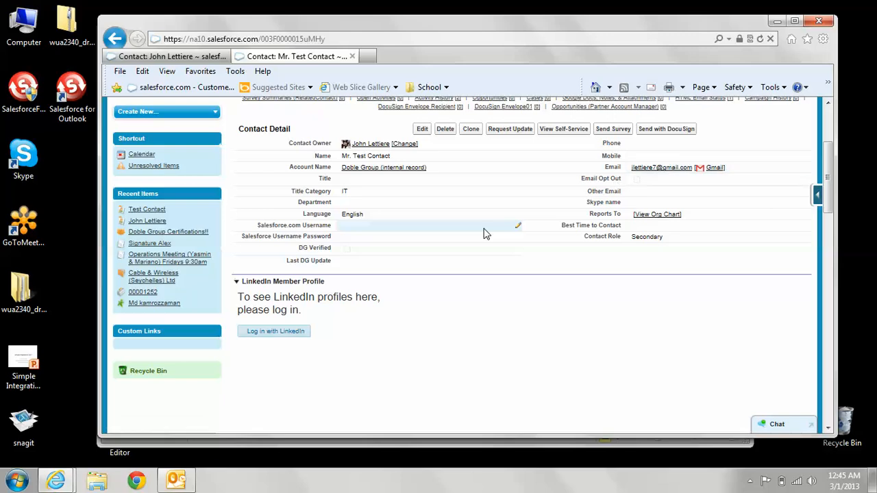
scroll(down, 3)
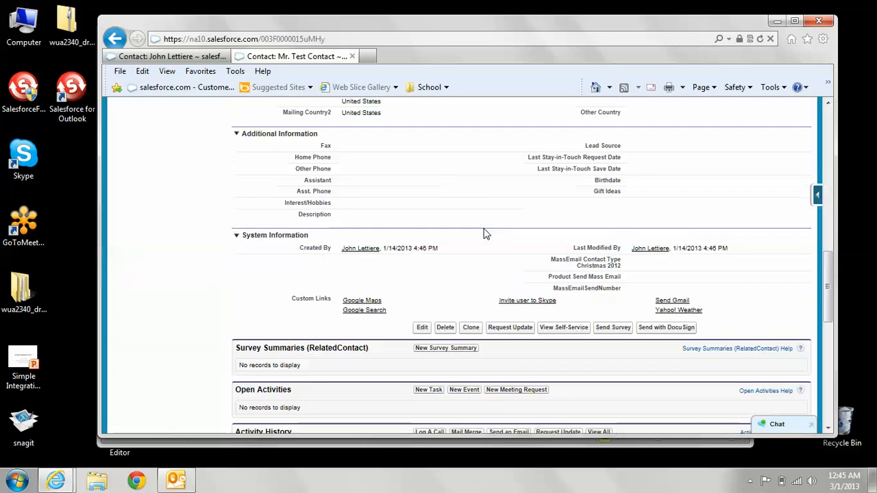
scroll(down, 3)
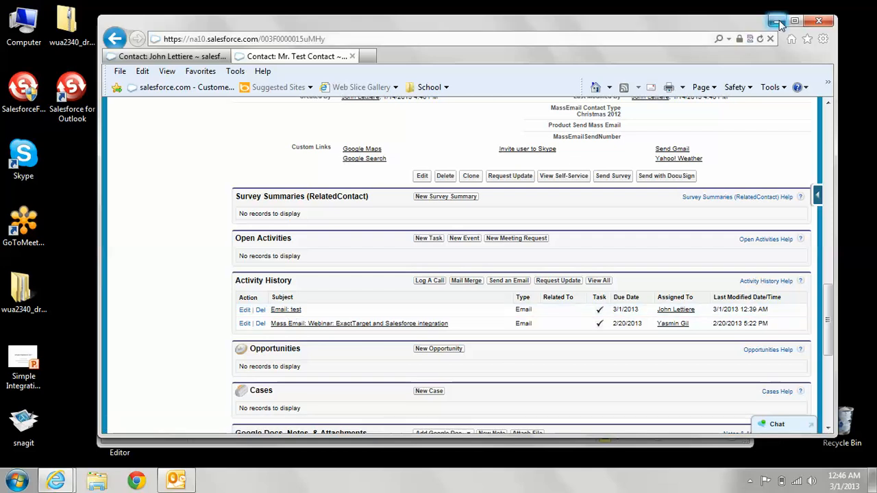
Minimize the browser to view the 'Success! Email to salesforce.com' confirmation in Outlook.
click(776, 20)
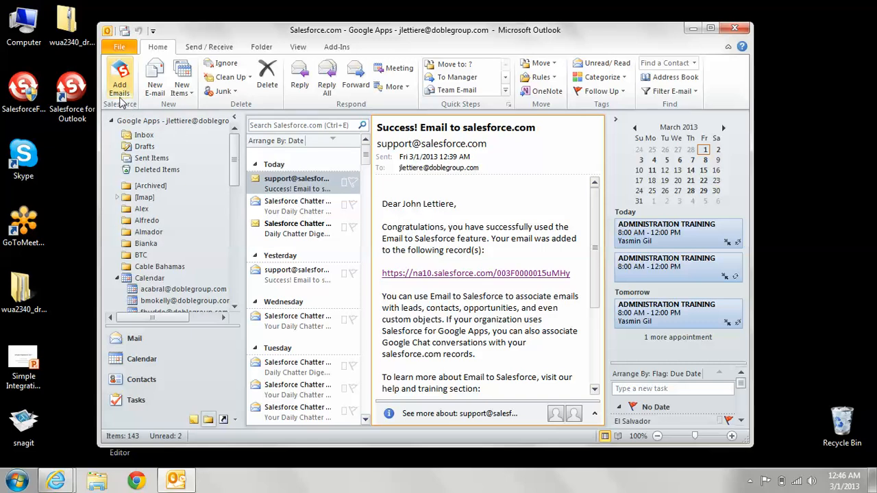
mouse_move(281, 189)
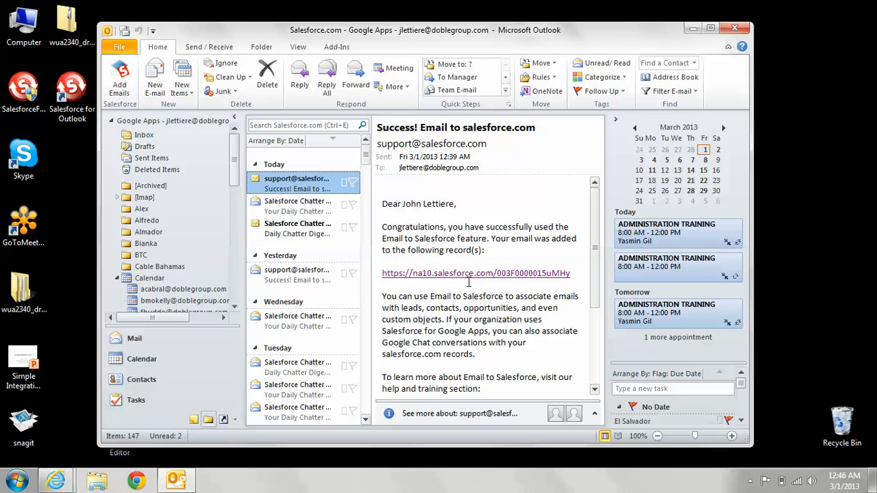
mouse_move(475, 272)
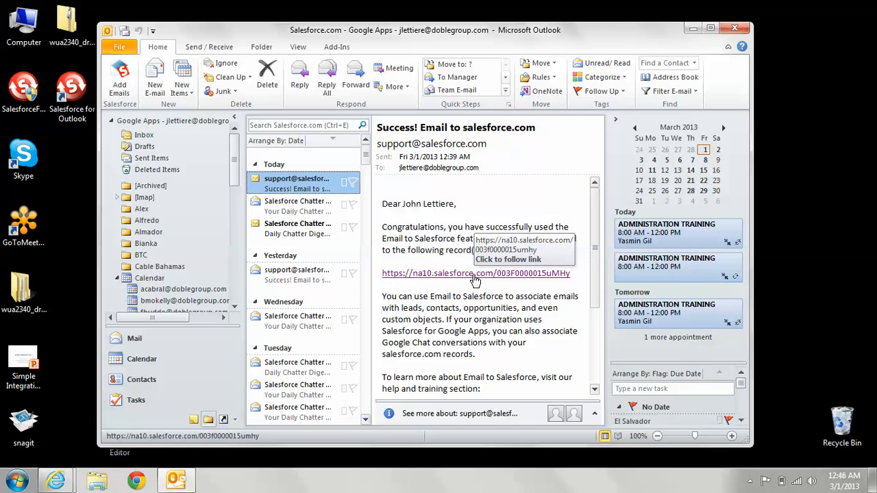
mouse_move(457, 280)
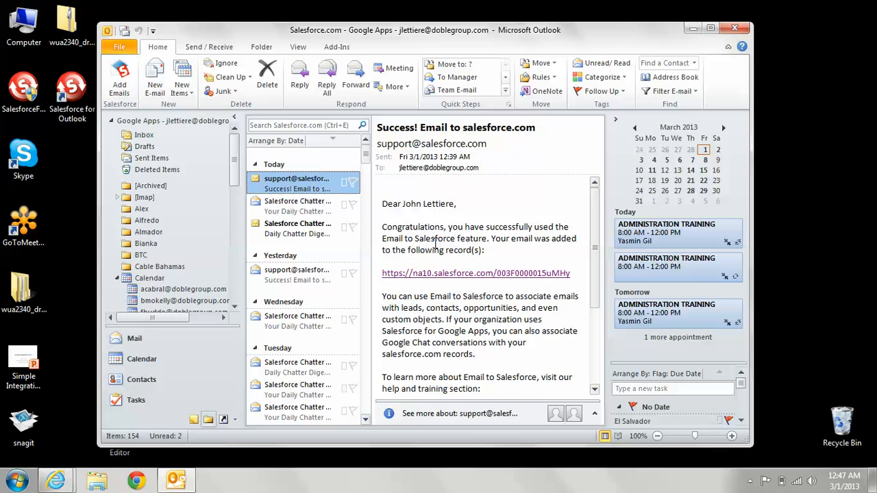
mouse_move(120, 75)
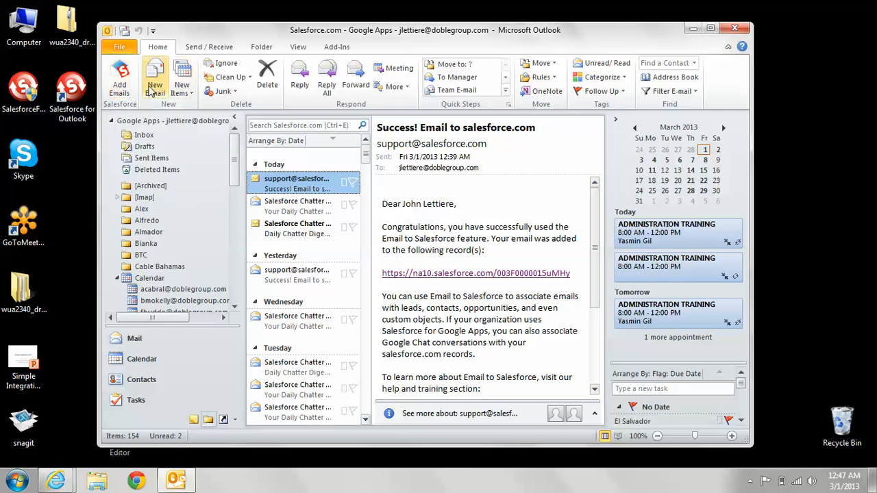
Review Outlook's disabled add-ins, including Windows Search Email Indexer, under Options > Add-Ins.
click(119, 46)
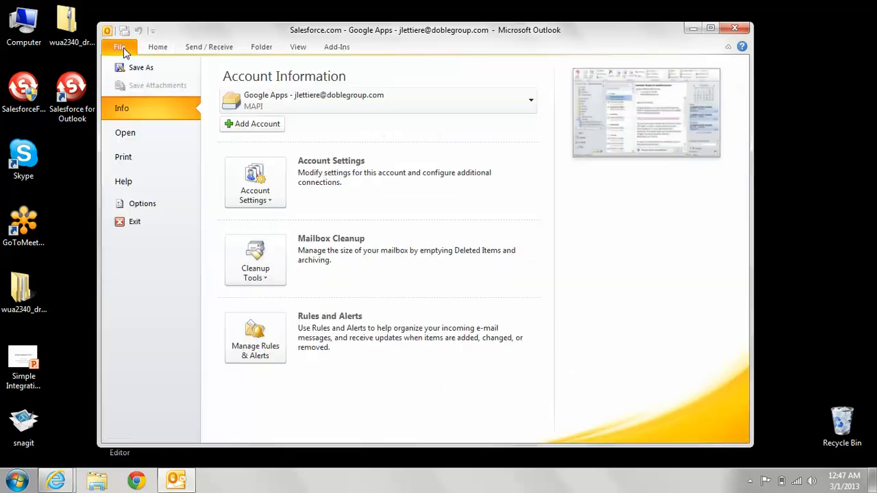
mouse_move(142, 204)
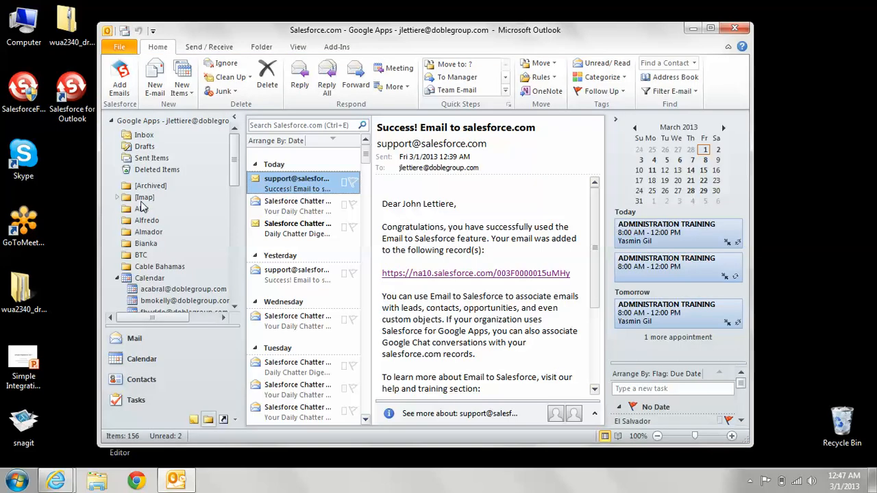
click(119, 47)
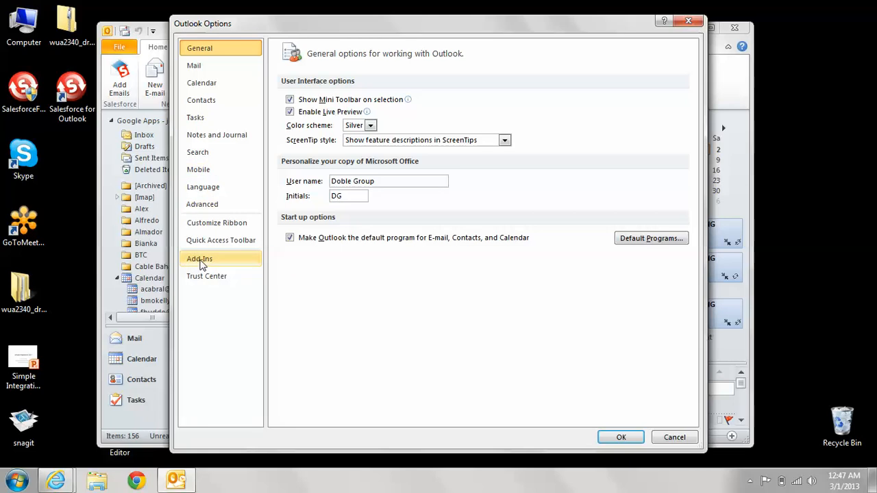
click(199, 258)
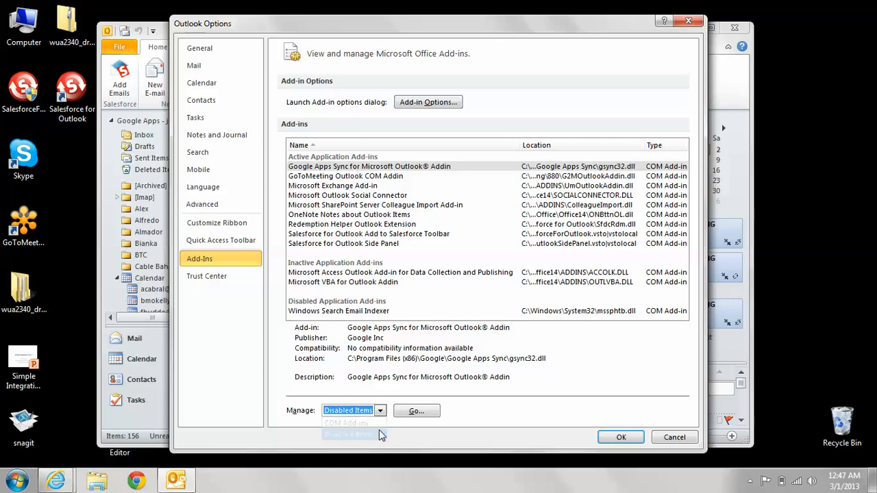
click(416, 411)
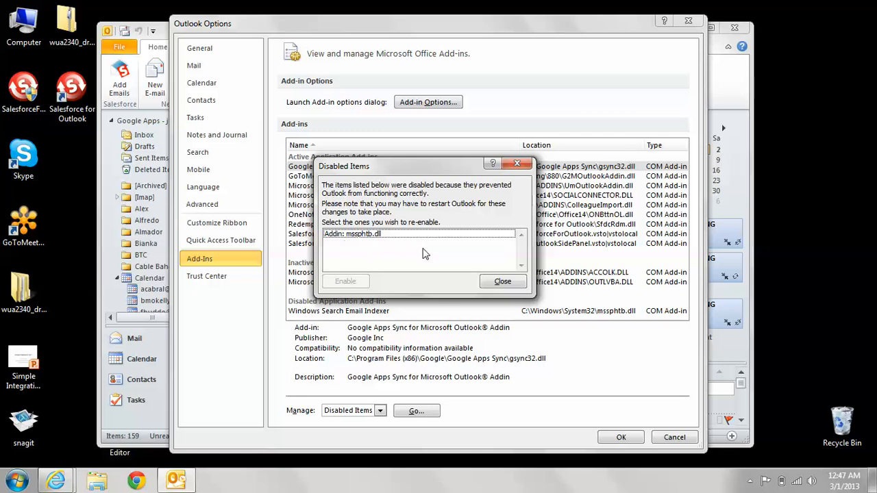
mouse_move(420, 252)
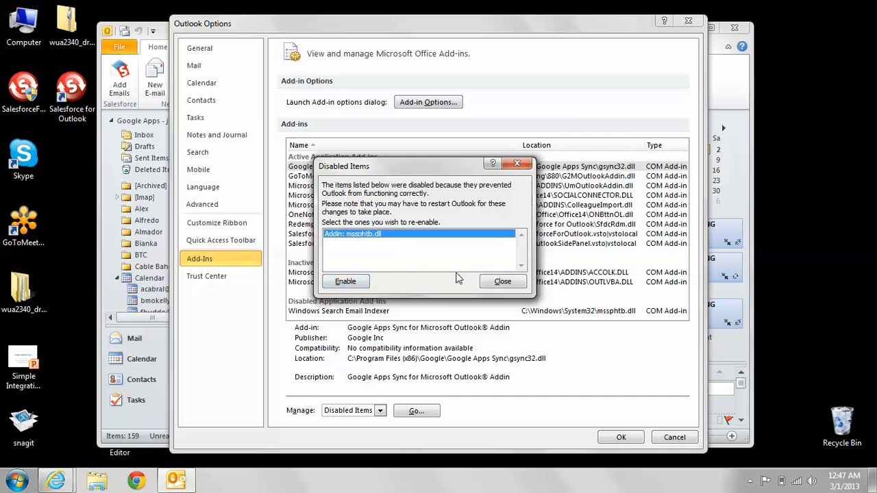
click(503, 281)
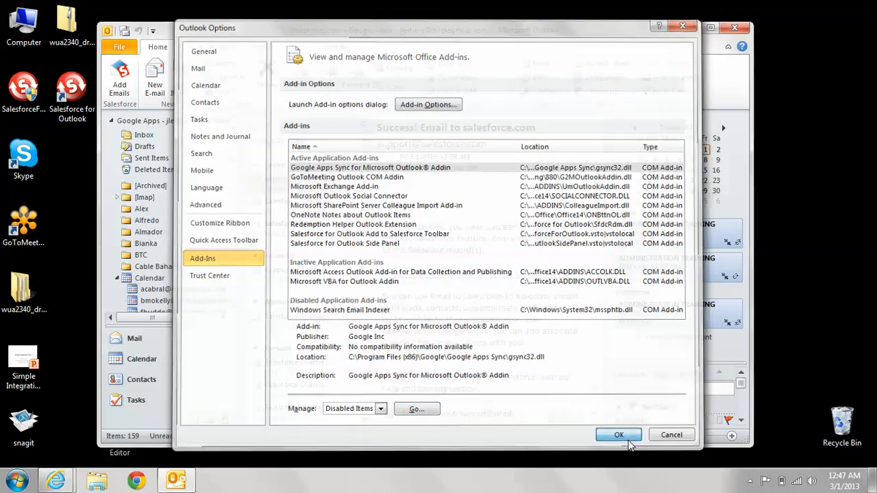
Confirm Outlook Options with OK and return to the inbox.
click(618, 434)
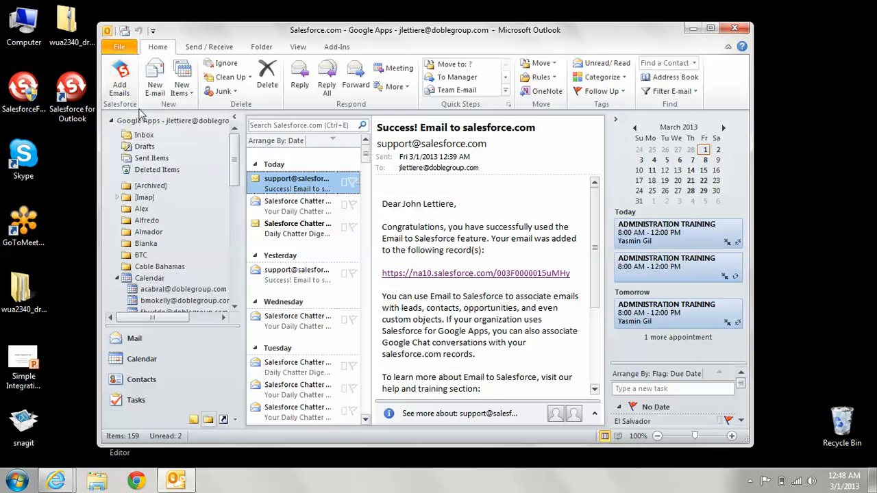
mouse_move(139, 110)
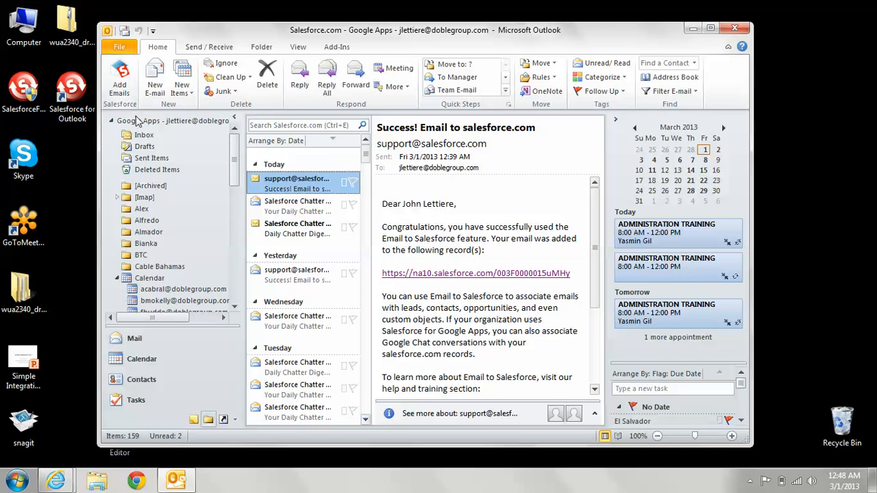
mouse_move(144, 134)
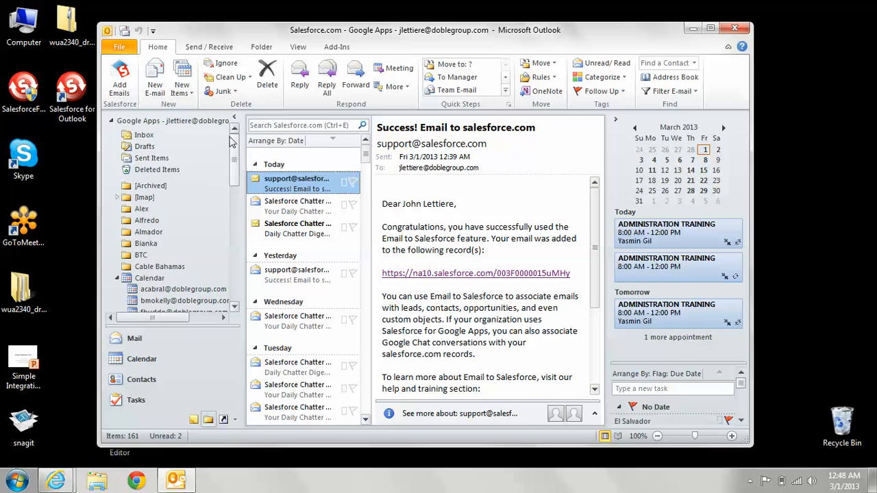
mouse_move(235, 143)
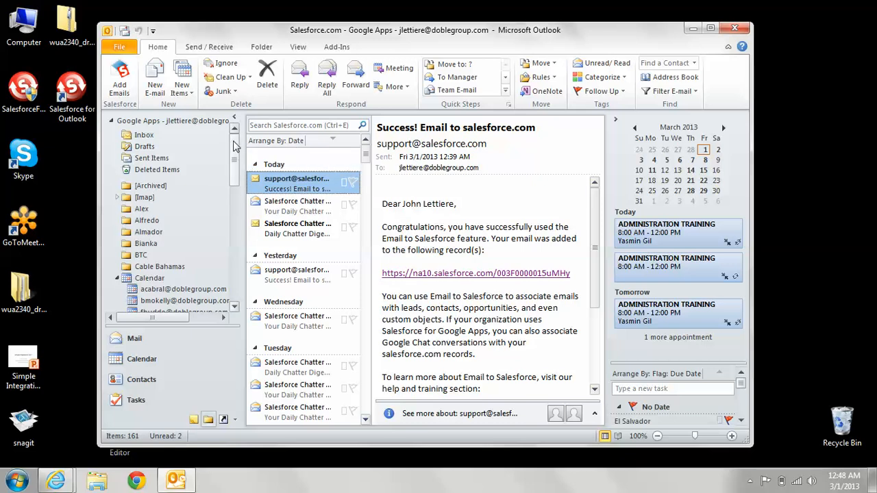